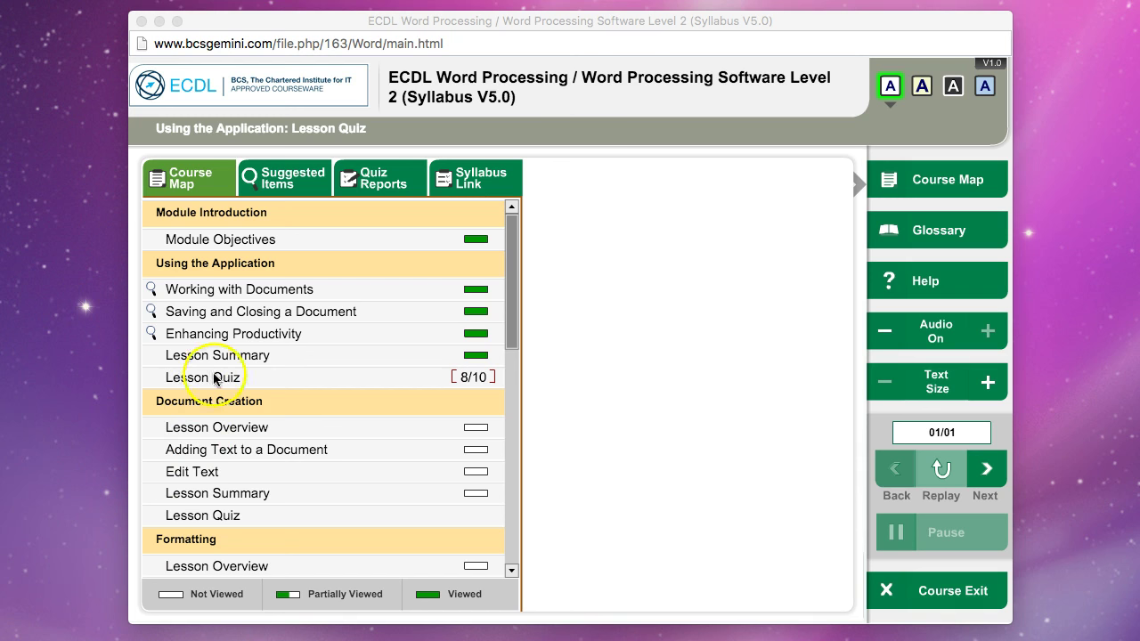
{"action": "mouse_move", "coordinate": [472, 384]}
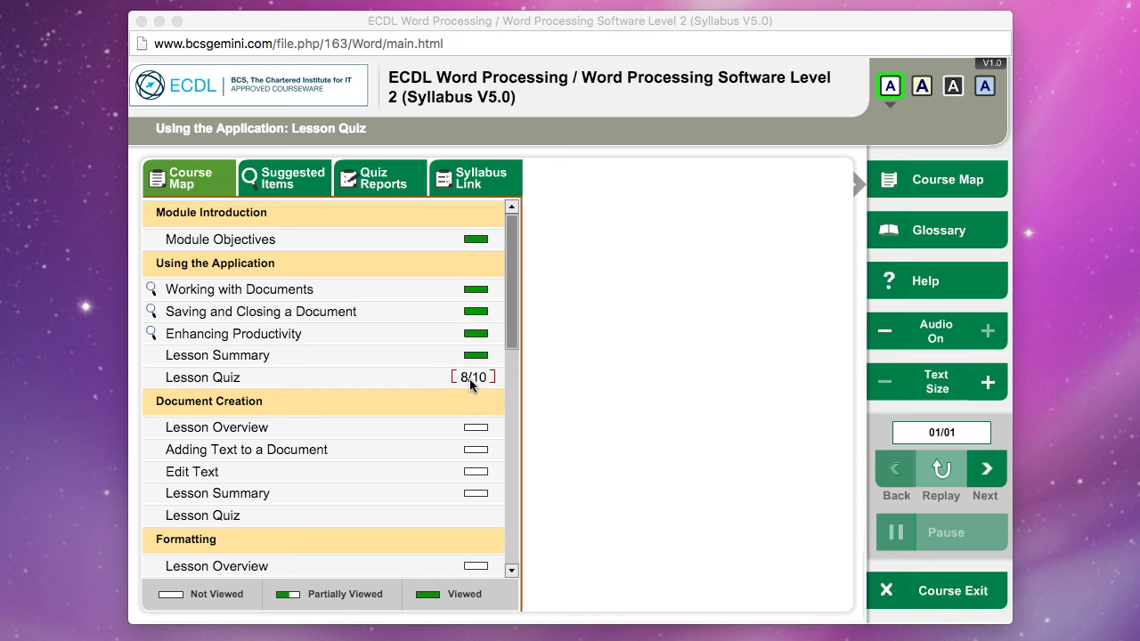
{"action": "mouse_move", "coordinate": [211, 384]}
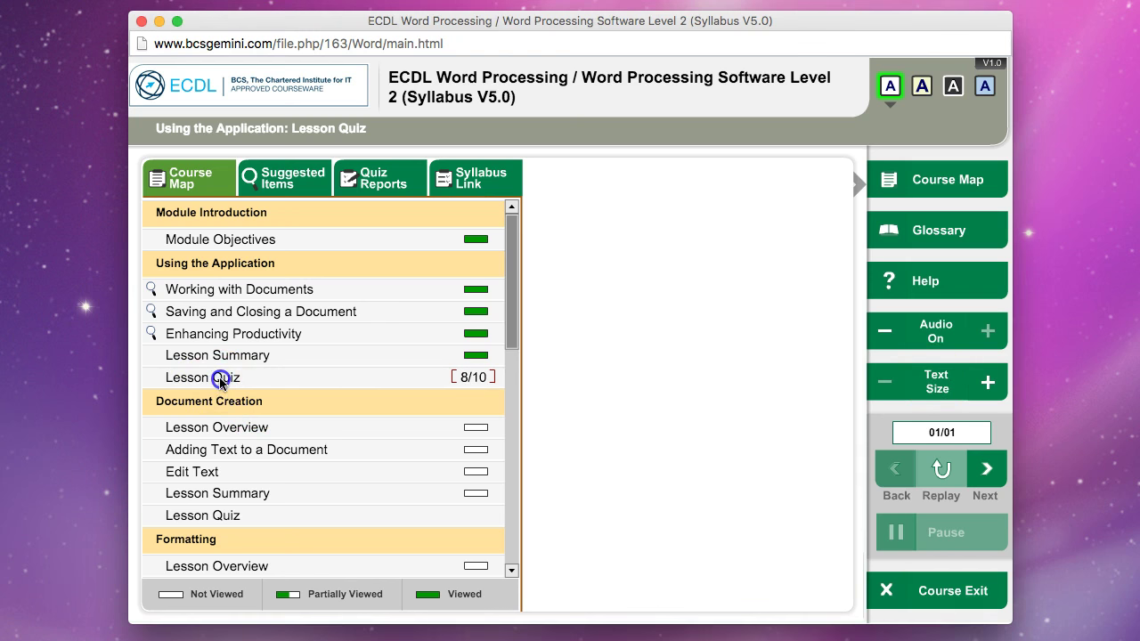
Open the Using the Application Lesson Quiz from the Course Map
{"action": "left_click", "coordinate": [202, 376]}
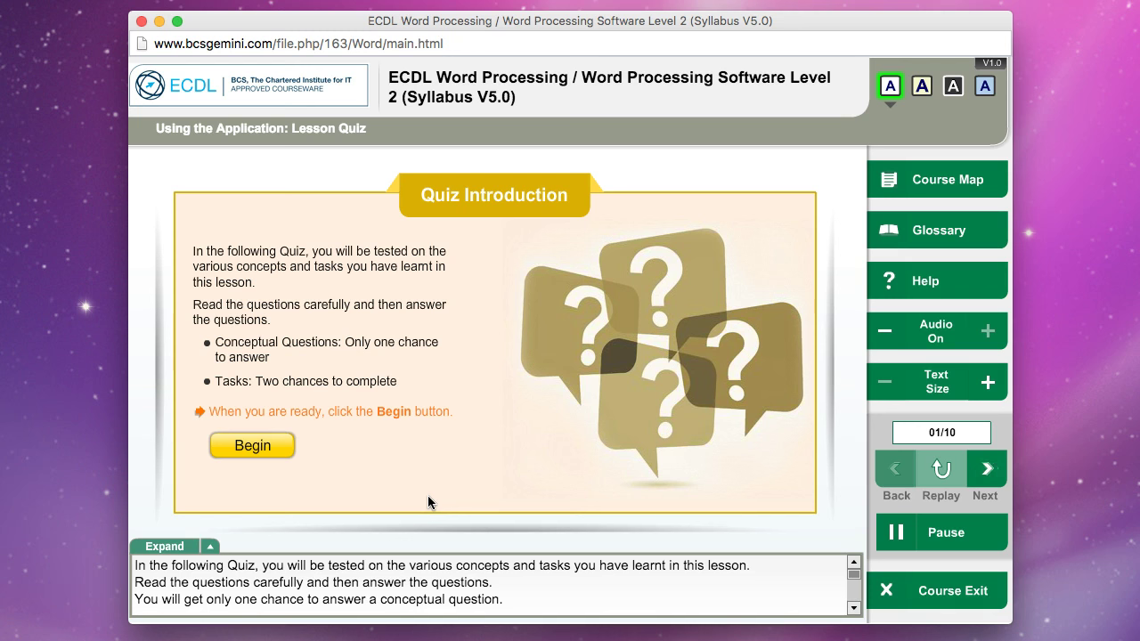
{"action": "mouse_move", "coordinate": [374, 472]}
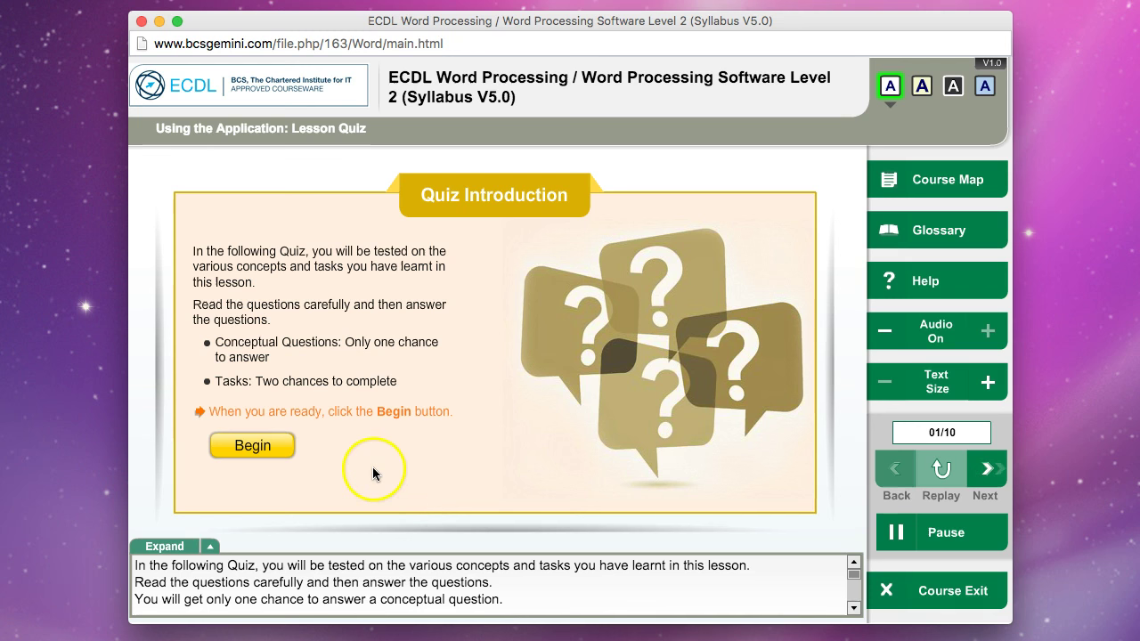
{"action": "mouse_move", "coordinate": [252, 445]}
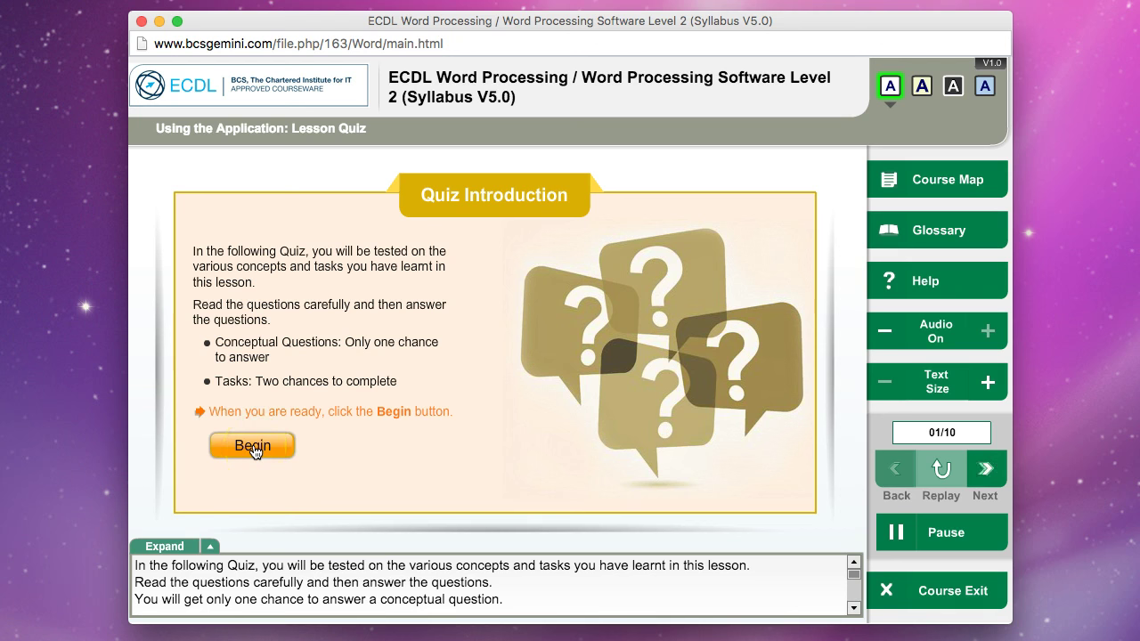
Begin the quiz to load question 1's simulated Word window
{"action": "left_click", "coordinate": [252, 445]}
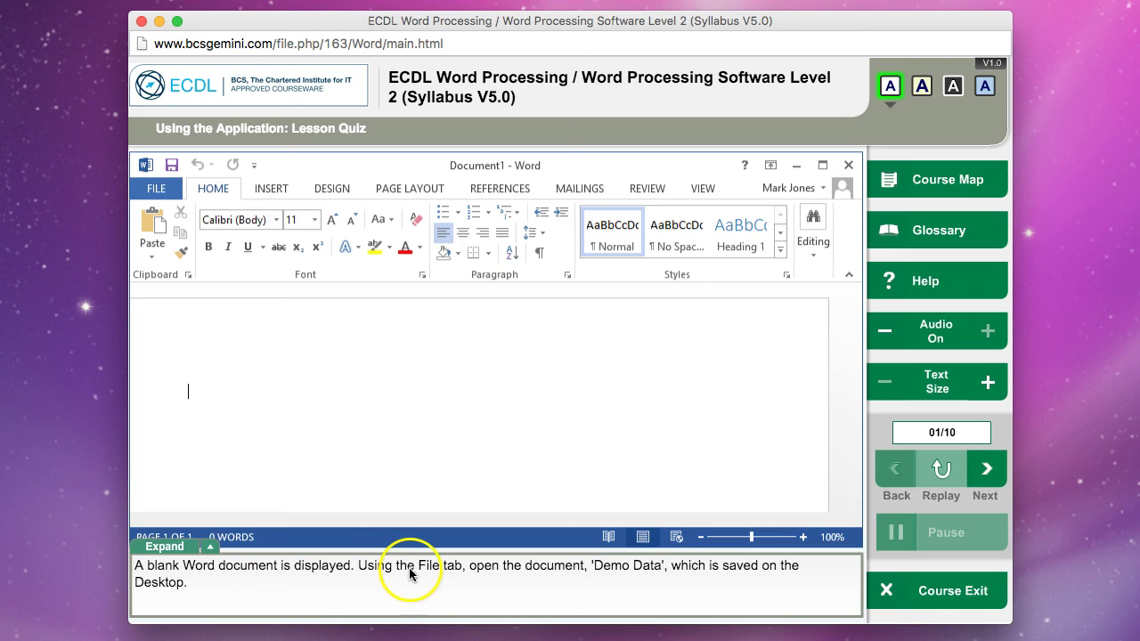
{"action": "mouse_move", "coordinate": [612, 580]}
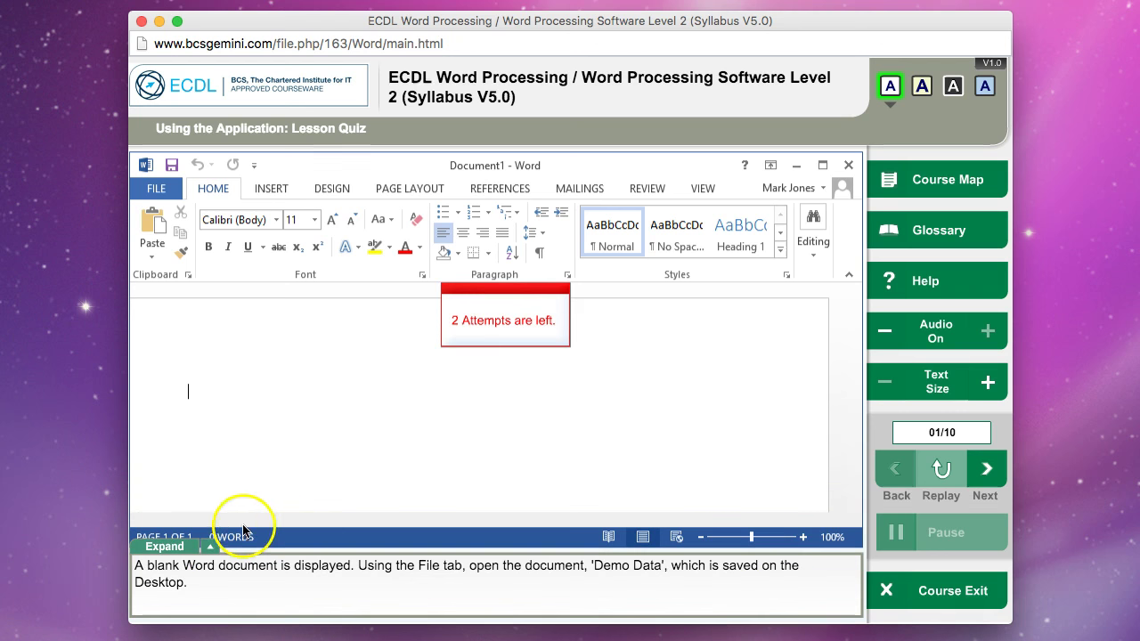
{"action": "mouse_move", "coordinate": [570, 334]}
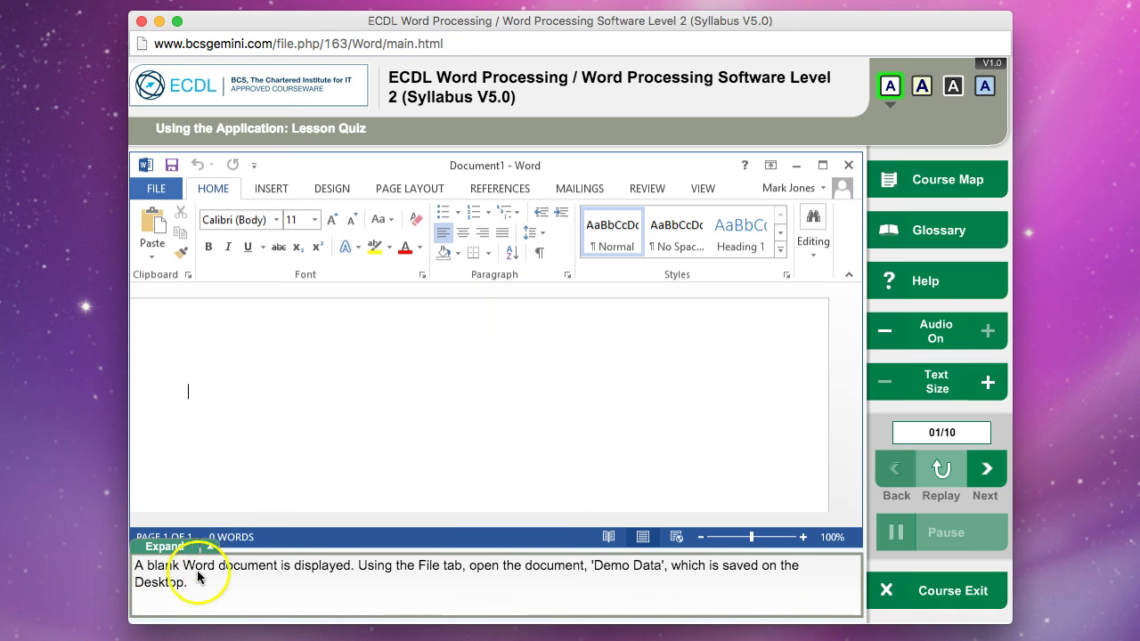
{"action": "mouse_move", "coordinate": [421, 579]}
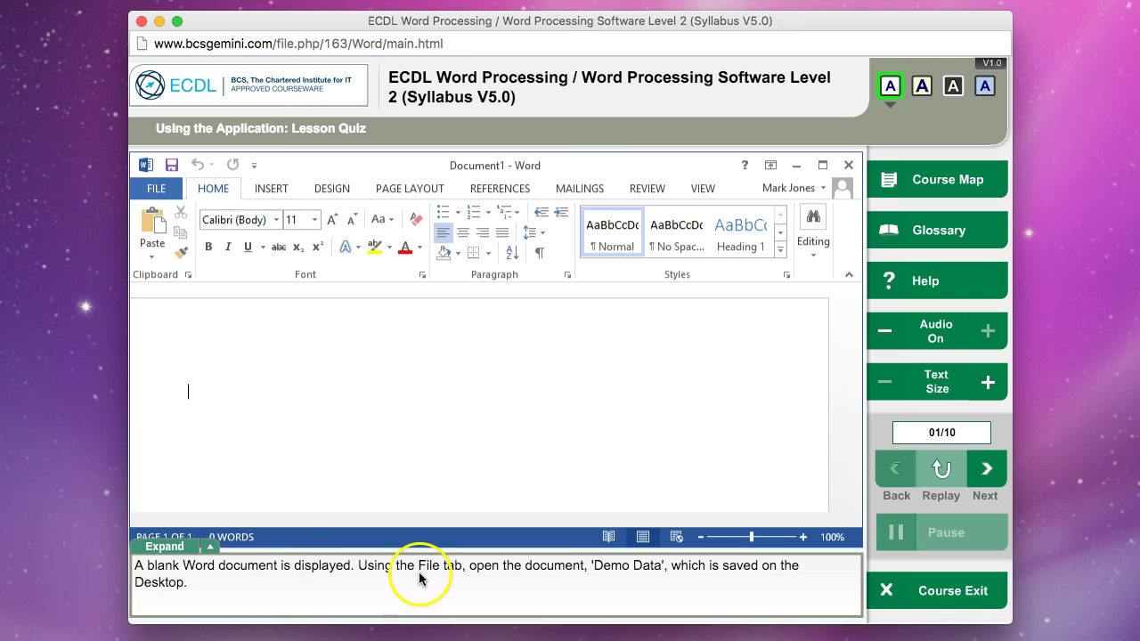
{"action": "mouse_move", "coordinate": [534, 576]}
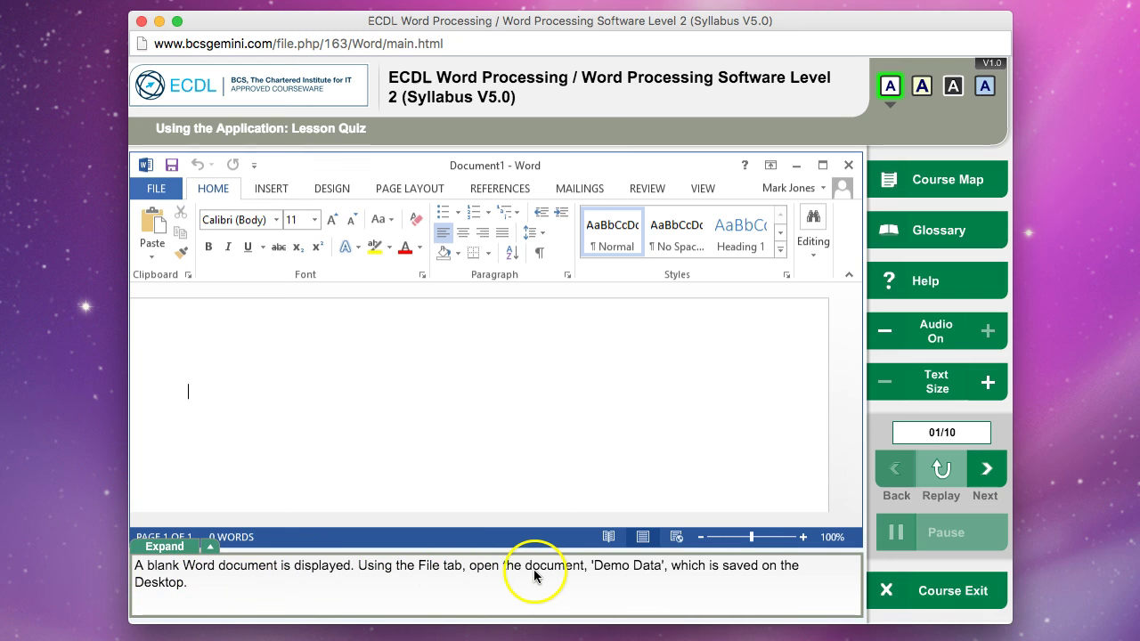
{"action": "mouse_move", "coordinate": [686, 574]}
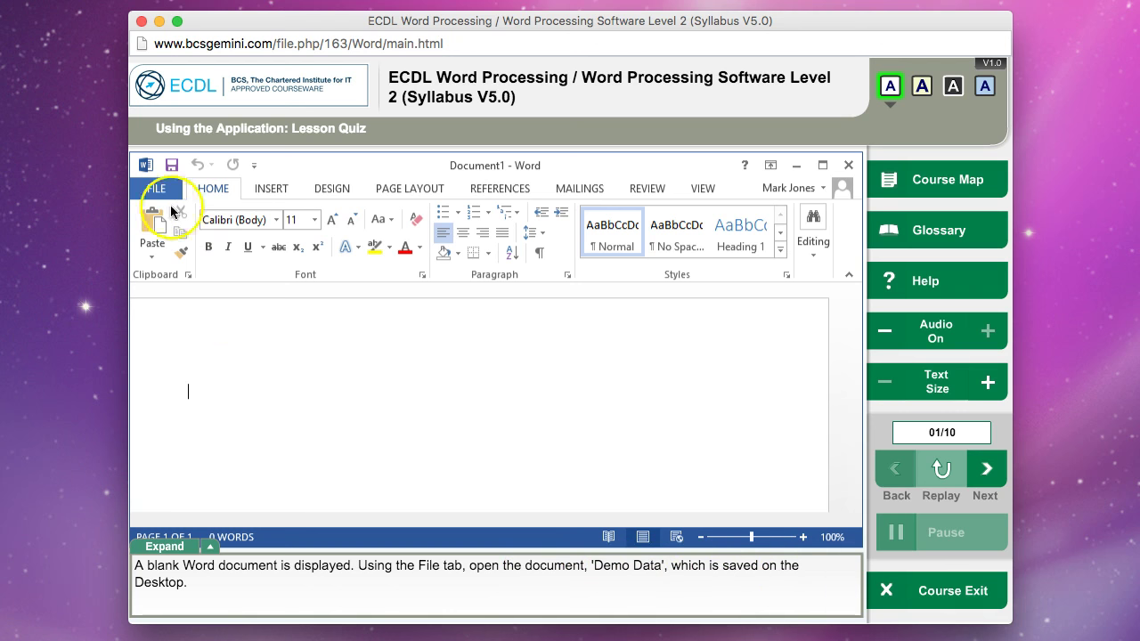
Bring up the Open dialog through File, Open, Computer and Browse
{"action": "left_click", "coordinate": [158, 188]}
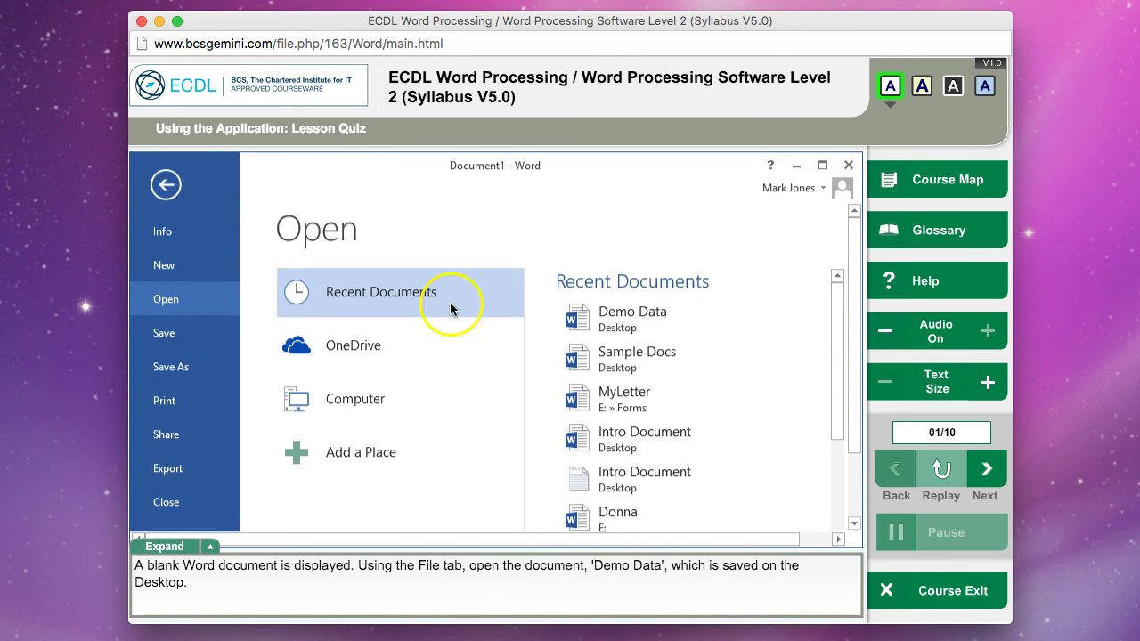
{"action": "mouse_move", "coordinate": [620, 321]}
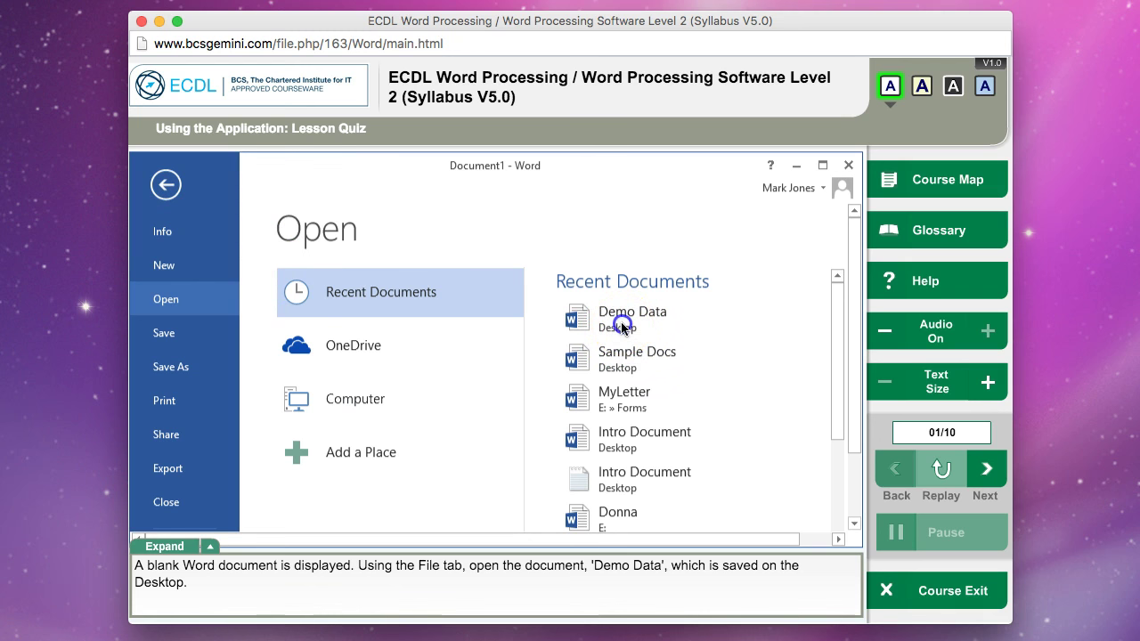
{"action": "left_click", "coordinate": [633, 318]}
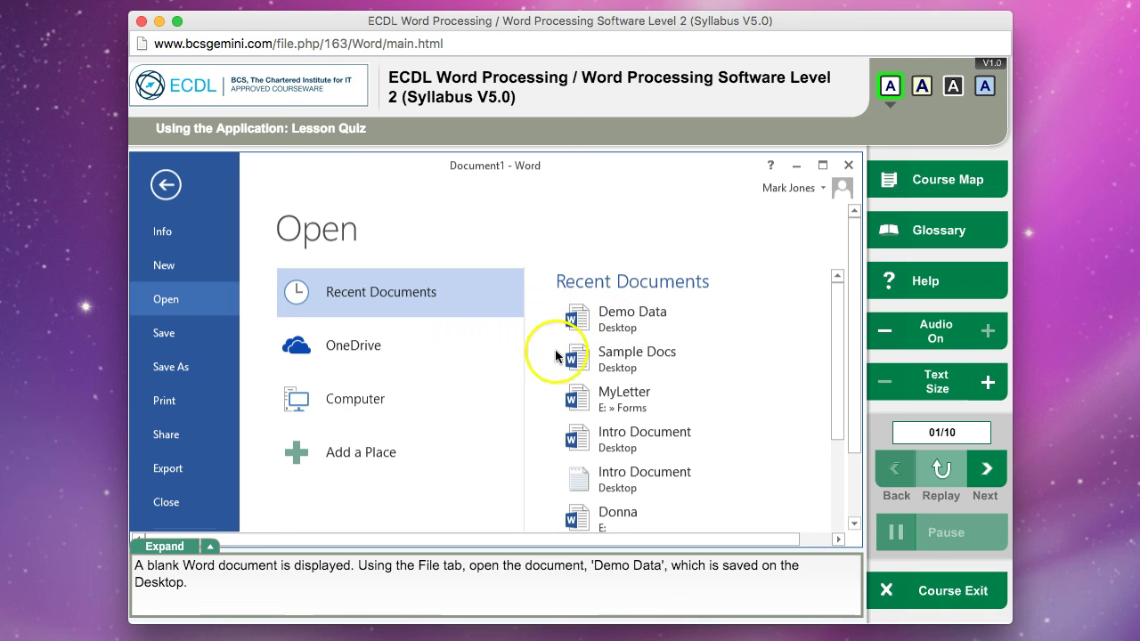
{"action": "left_click", "coordinate": [355, 399]}
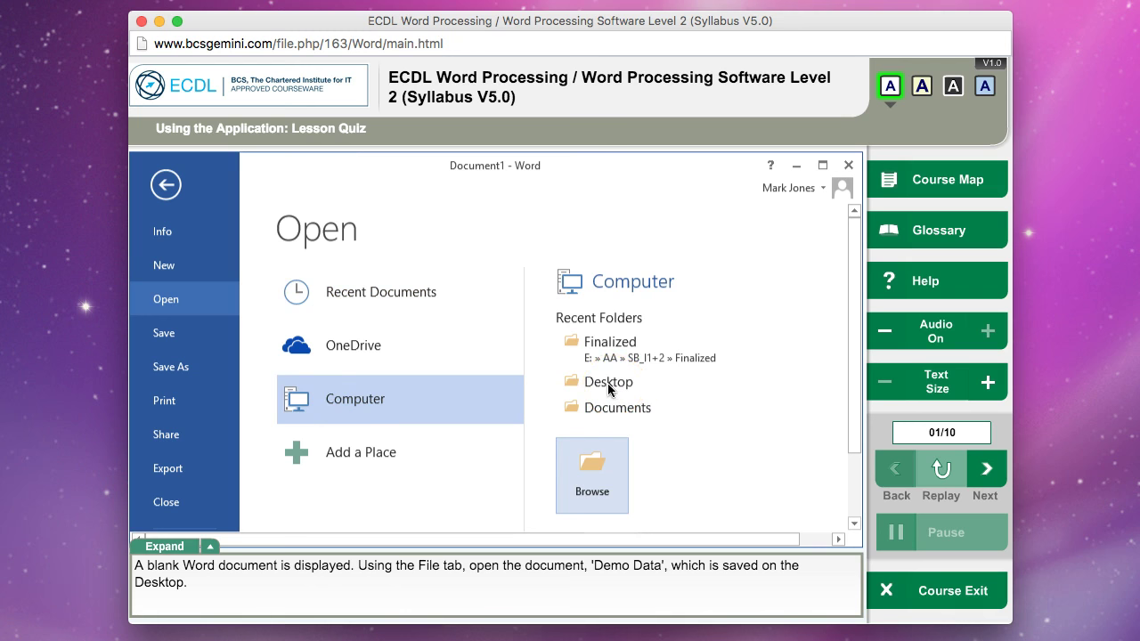
{"action": "left_click", "coordinate": [591, 475]}
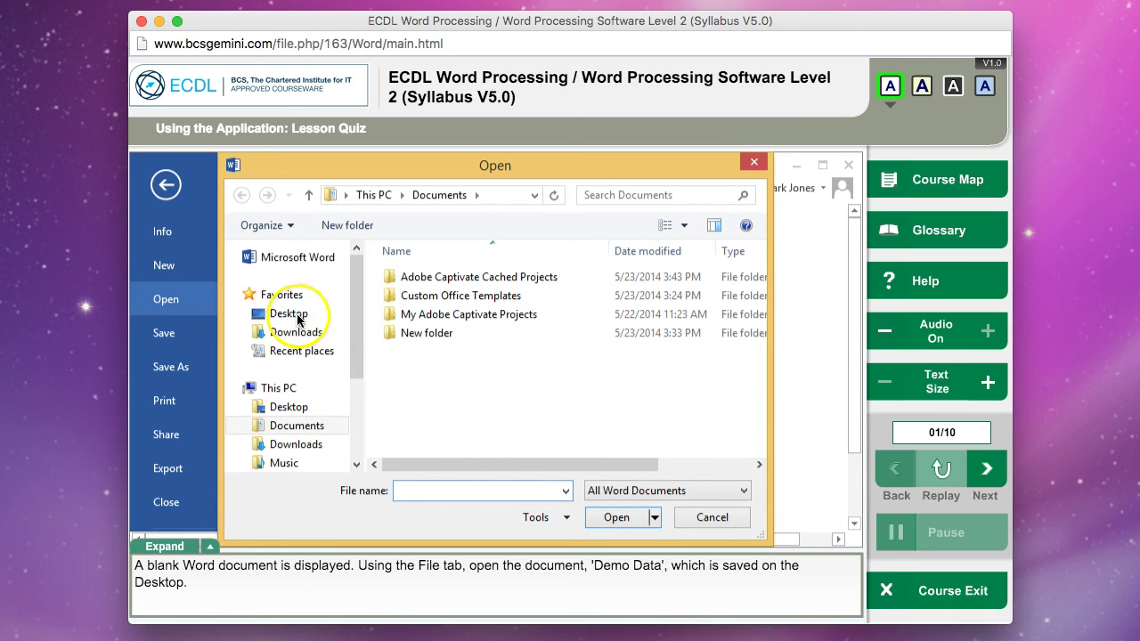
{"action": "mouse_move", "coordinate": [293, 313]}
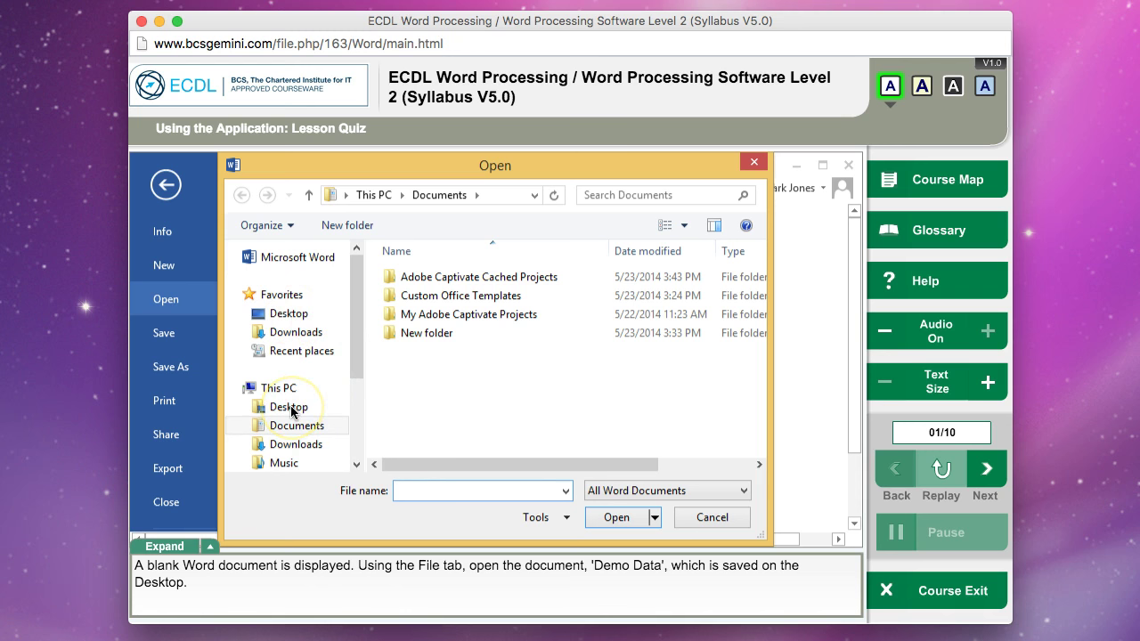
Open Demo Data from the Desktop and advance to question 2
{"action": "left_click", "coordinate": [287, 407]}
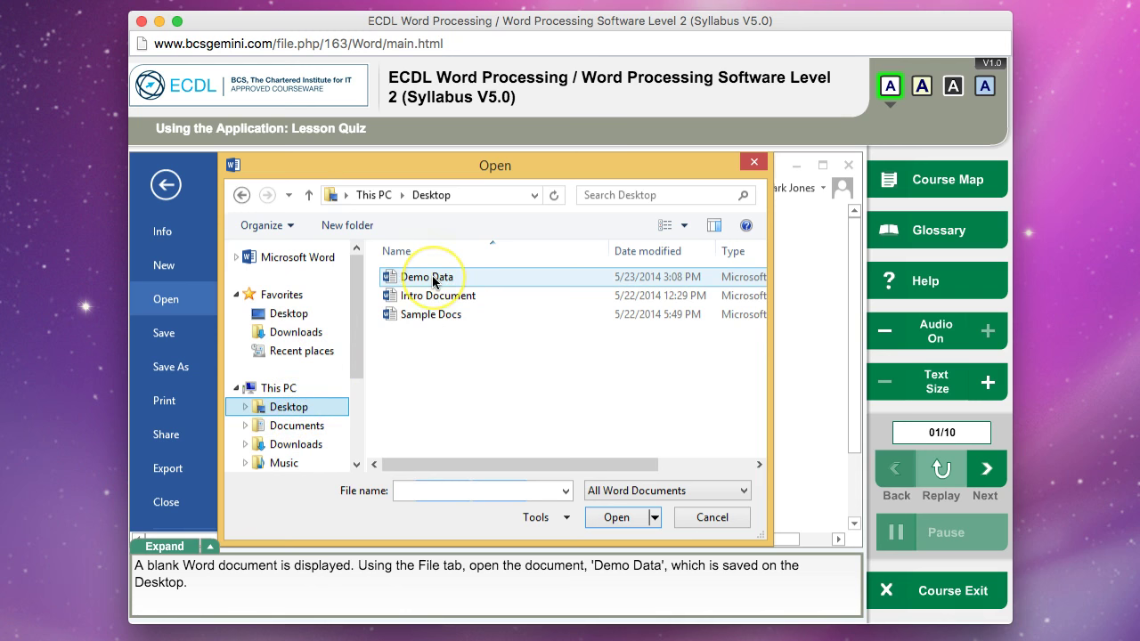
{"action": "left_click", "coordinate": [430, 276]}
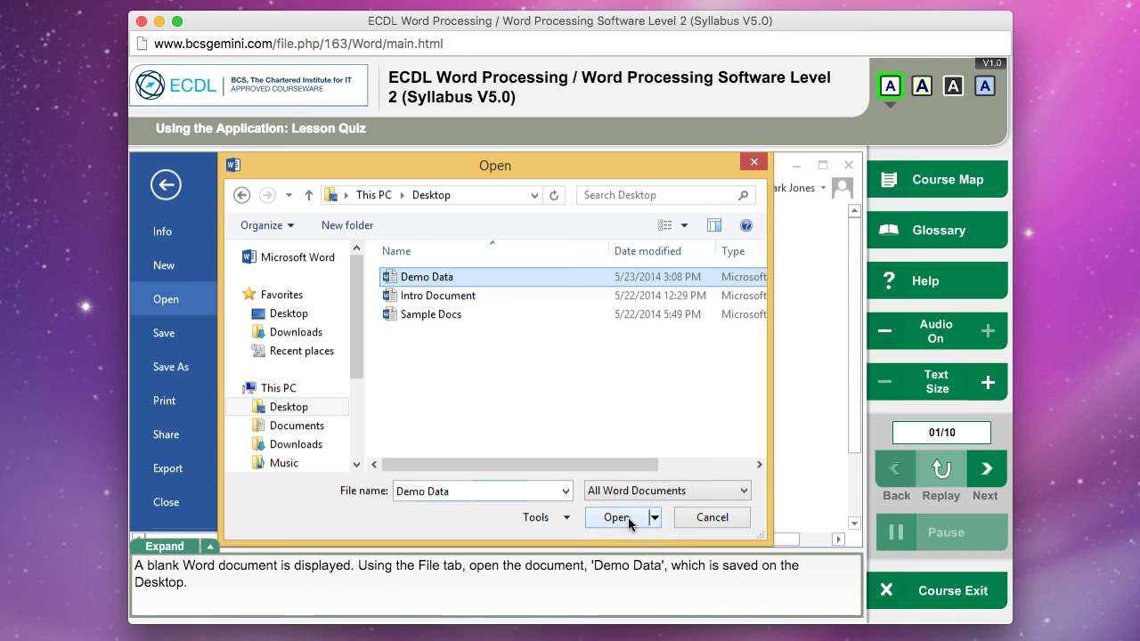
{"action": "left_click", "coordinate": [615, 518]}
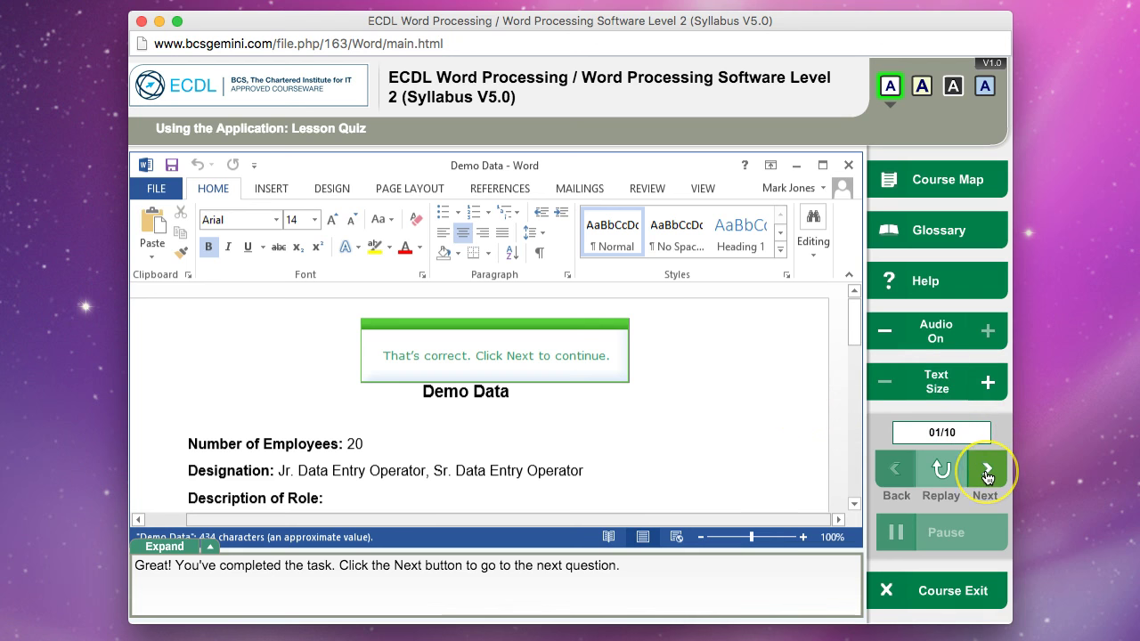
{"action": "left_click", "coordinate": [984, 472]}
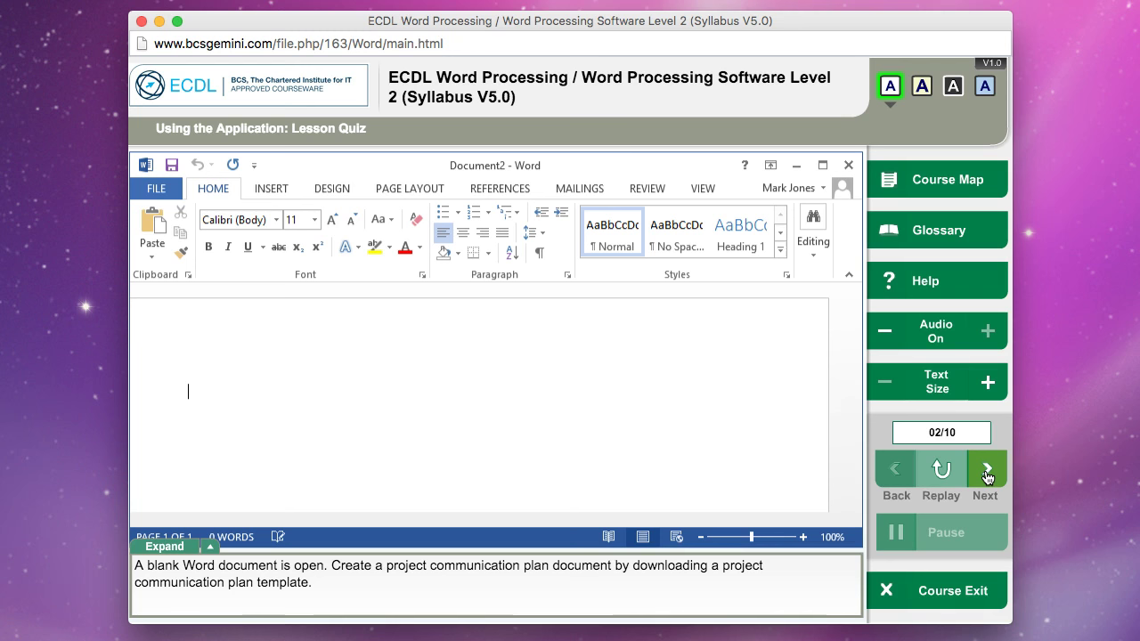
{"action": "mouse_move", "coordinate": [356, 592]}
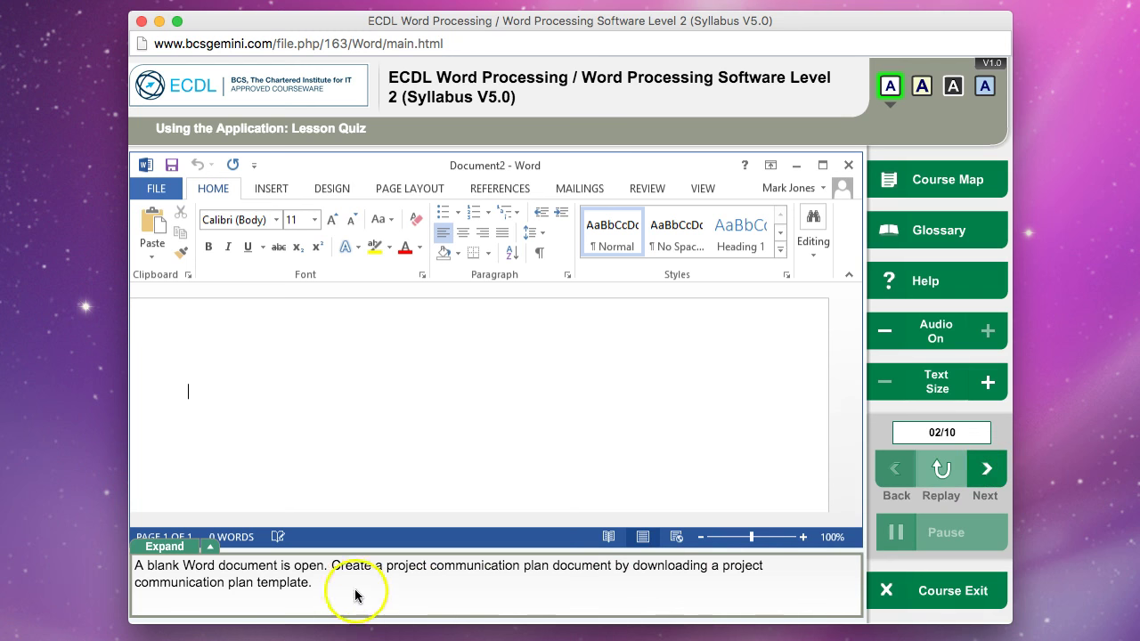
{"action": "mouse_move", "coordinate": [350, 584]}
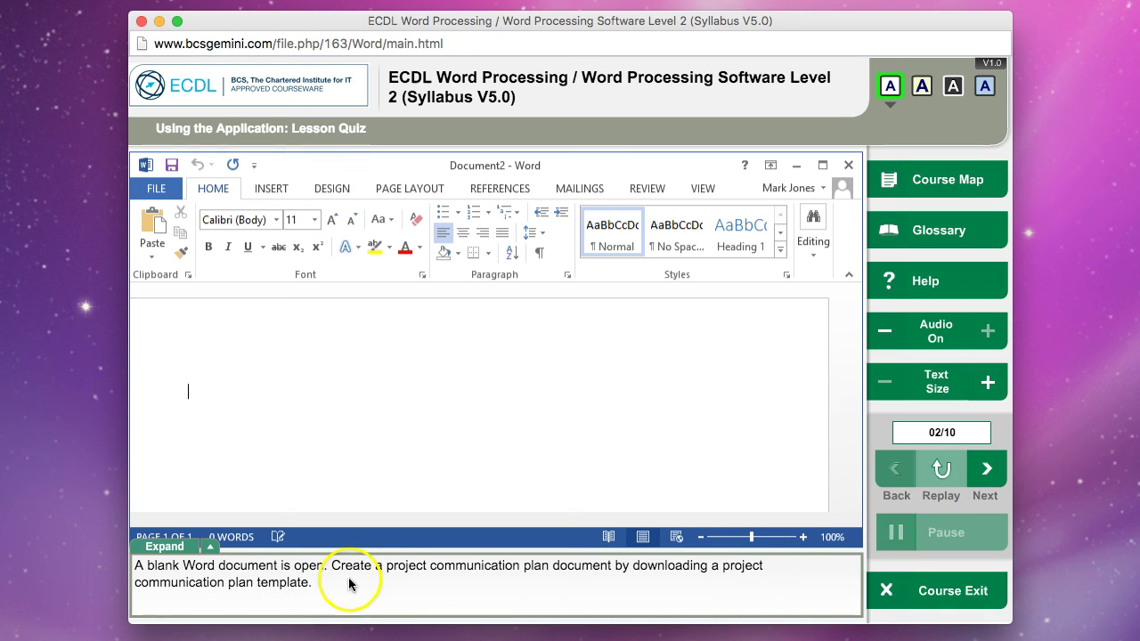
{"action": "mouse_move", "coordinate": [524, 580]}
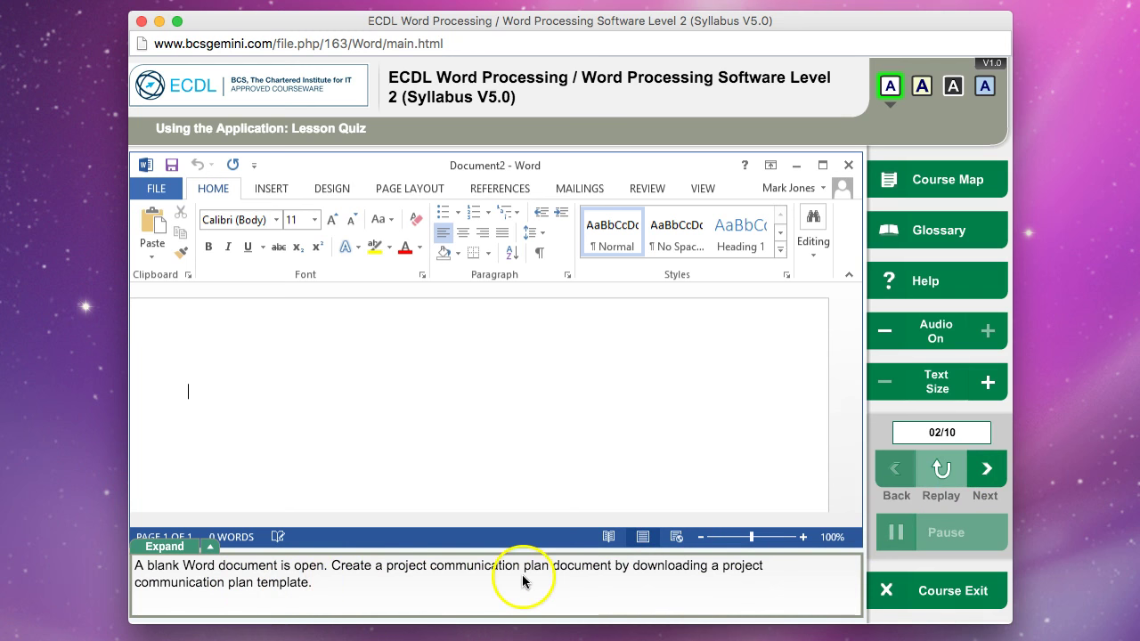
{"action": "mouse_move", "coordinate": [576, 577]}
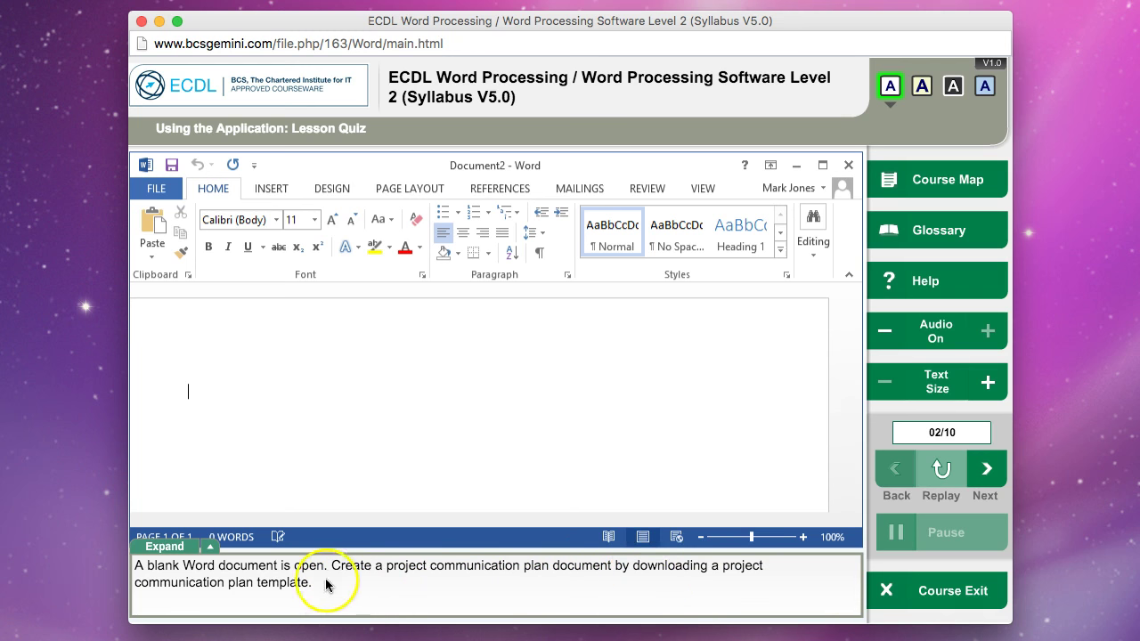
{"action": "mouse_move", "coordinate": [706, 182]}
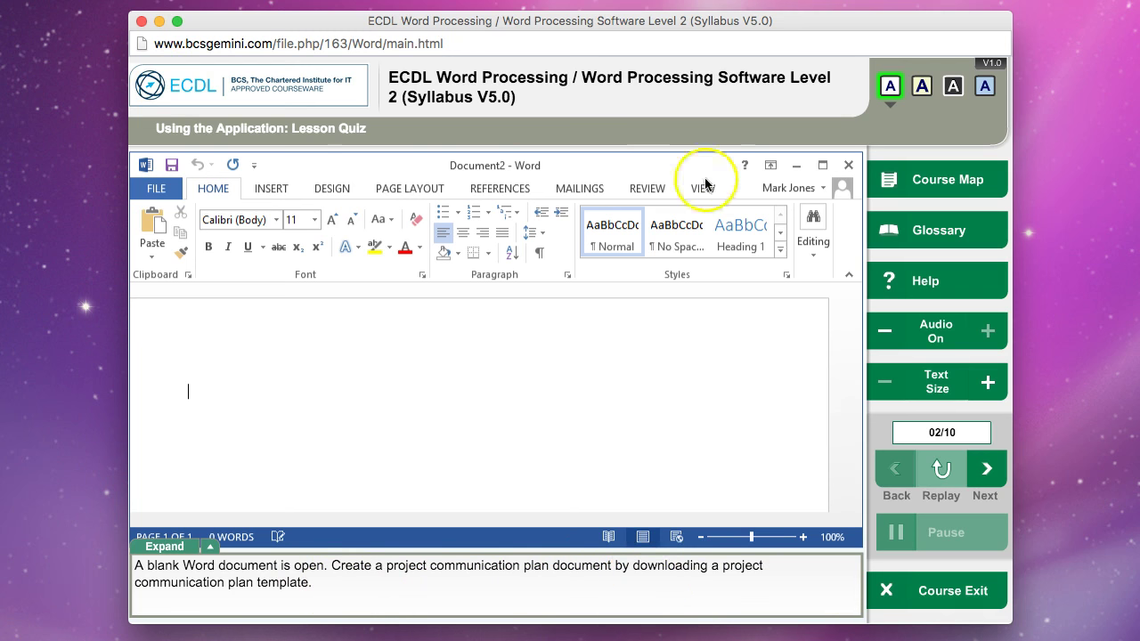
Open the File backstage view for question 2
{"action": "left_click", "coordinate": [155, 188]}
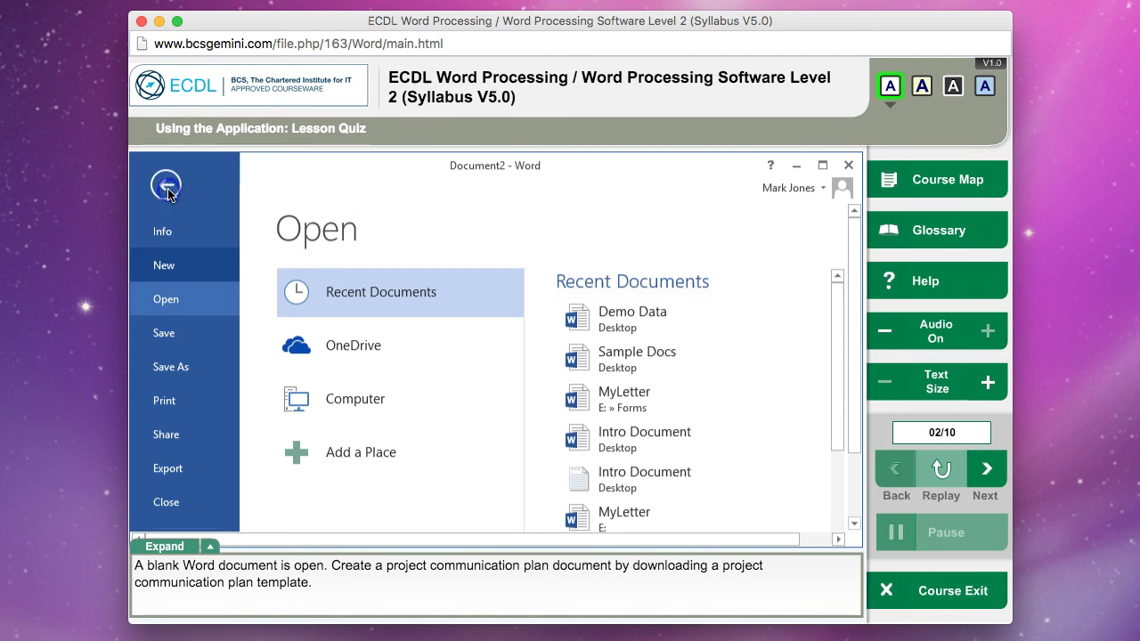
Search templates for 'project communication plan', create the document, and advance to question 3
{"action": "left_click", "coordinate": [164, 265]}
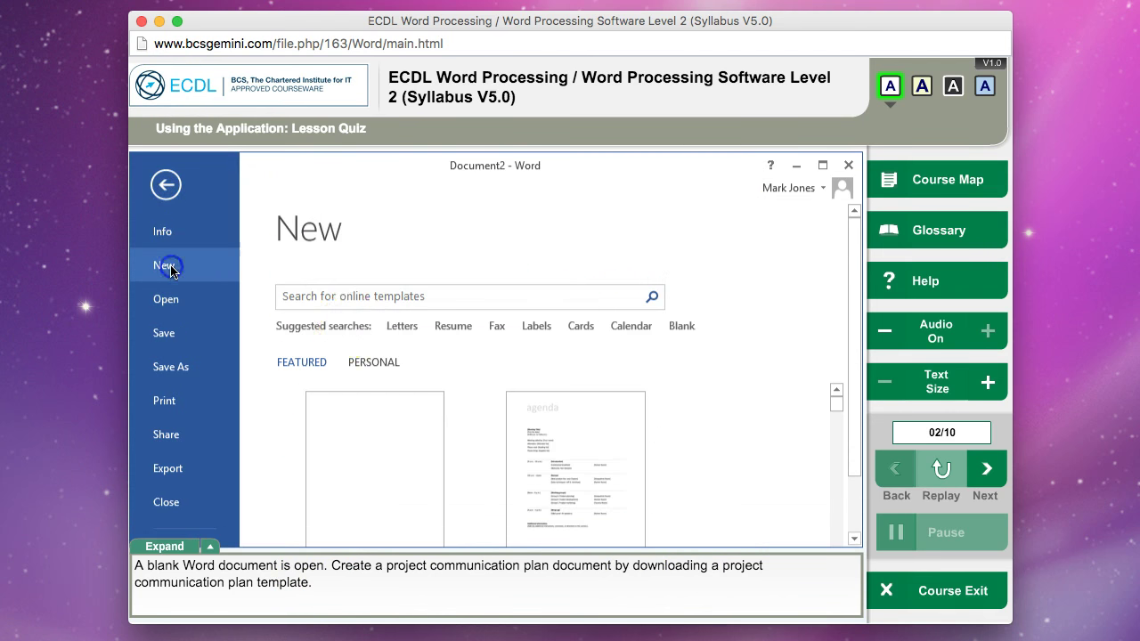
{"action": "left_click", "coordinate": [463, 296]}
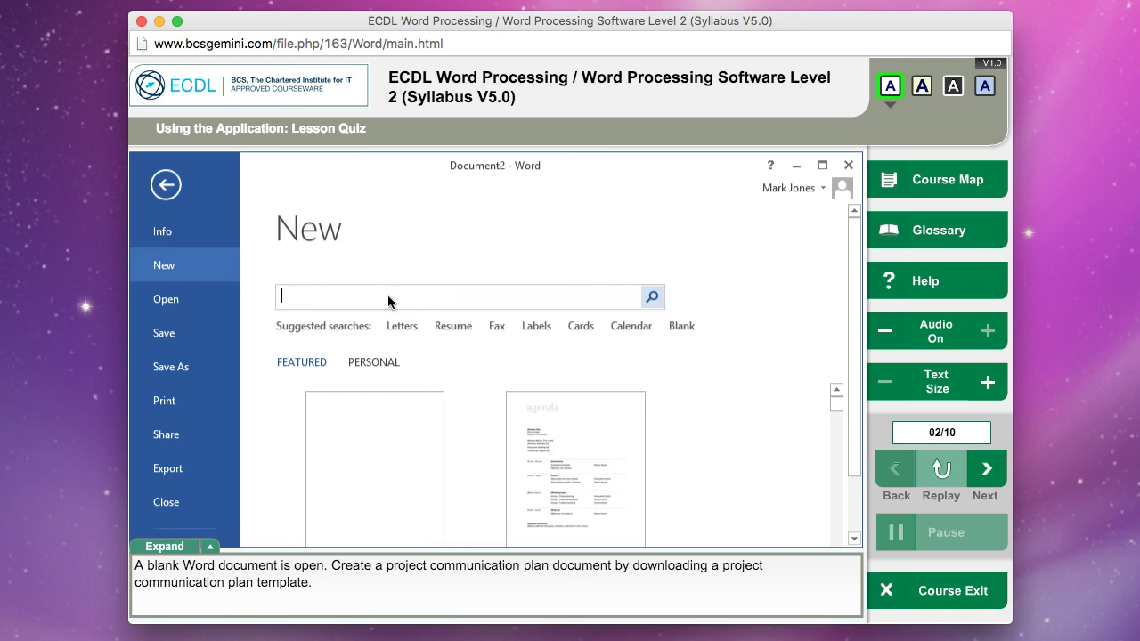
{"action": "mouse_move", "coordinate": [406, 572]}
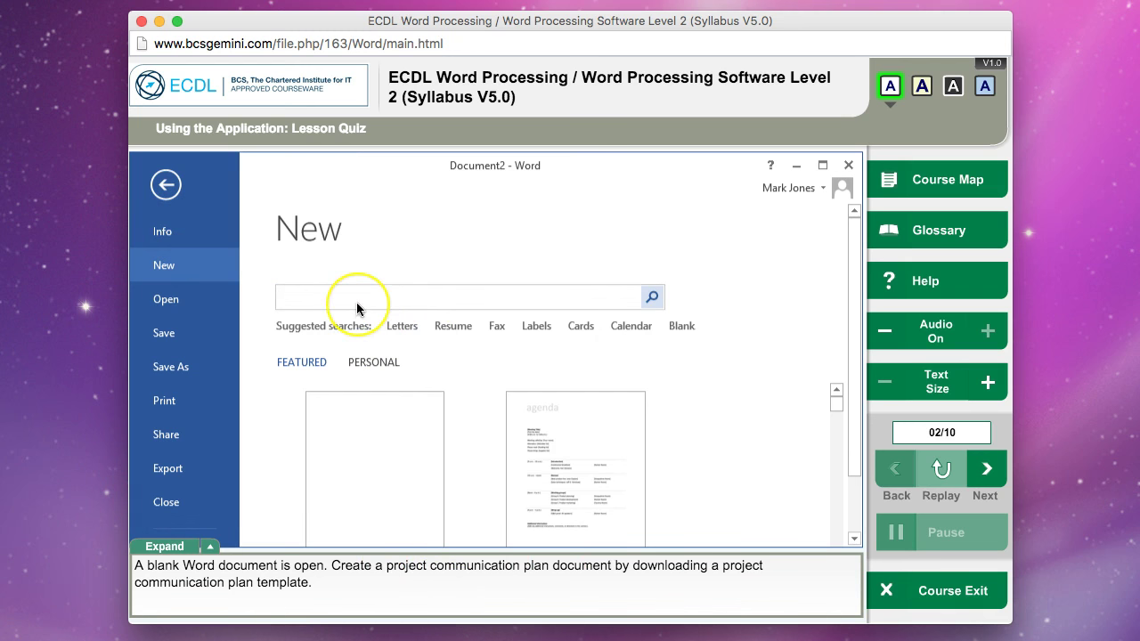
{"action": "type", "text": "project comm"}
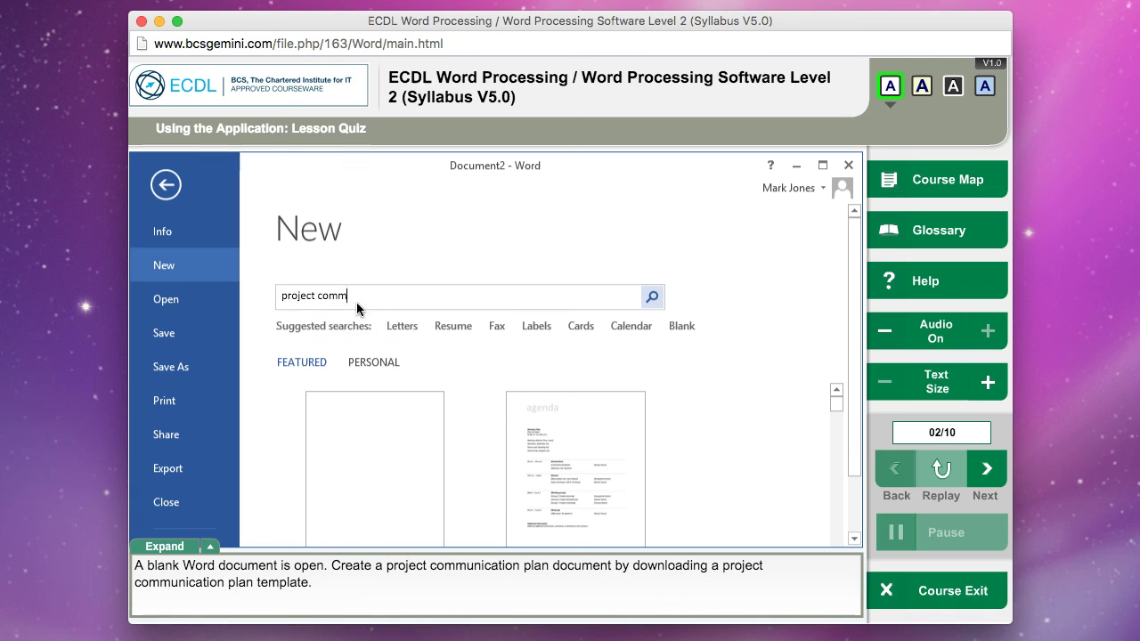
{"action": "type", "text": "unication plan"}
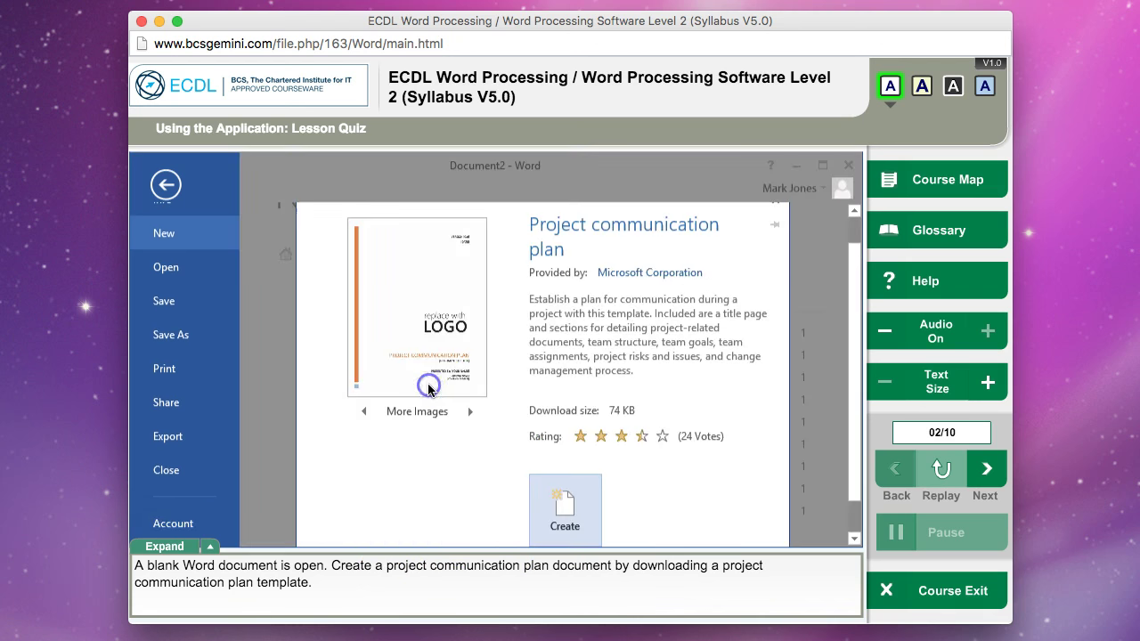
{"action": "left_click", "coordinate": [565, 505]}
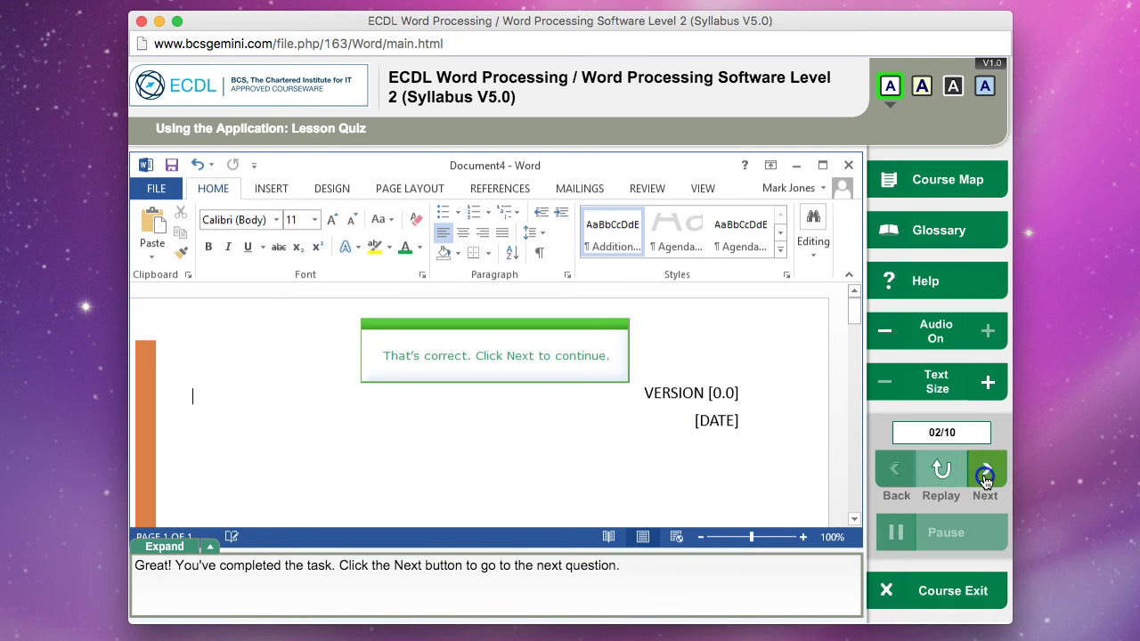
{"action": "left_click", "coordinate": [984, 470]}
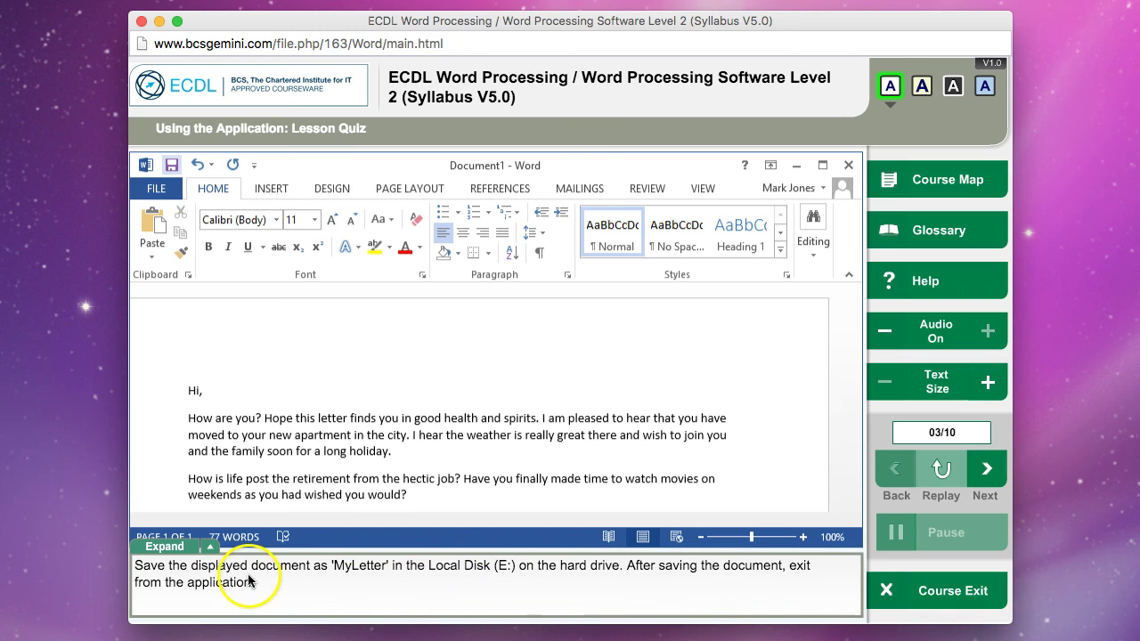
{"action": "mouse_move", "coordinate": [421, 576]}
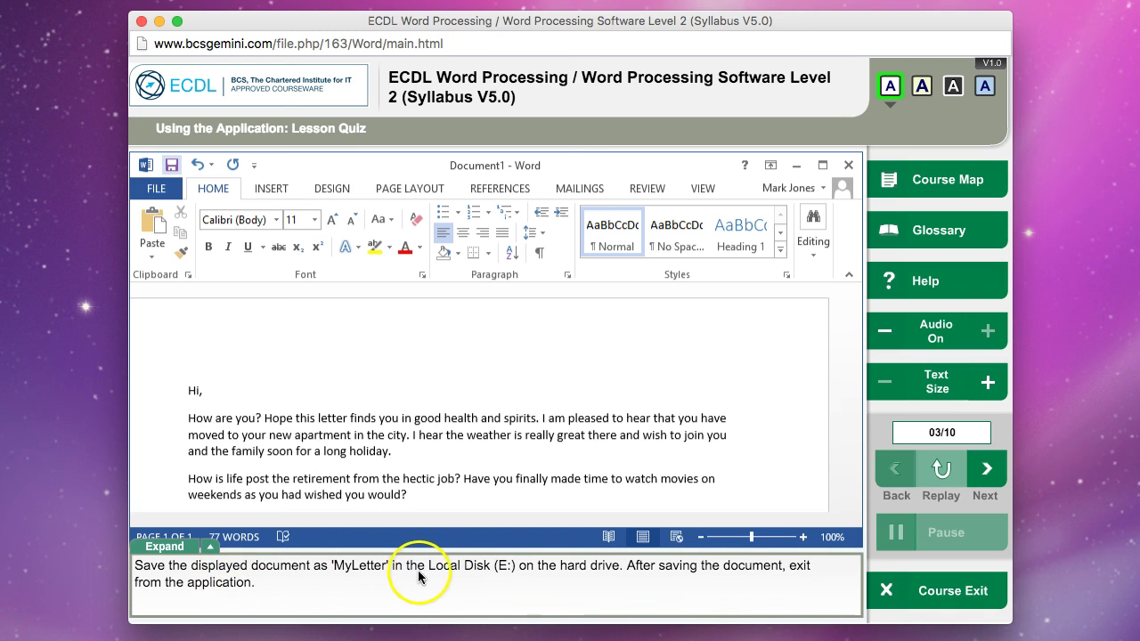
{"action": "mouse_move", "coordinate": [565, 575]}
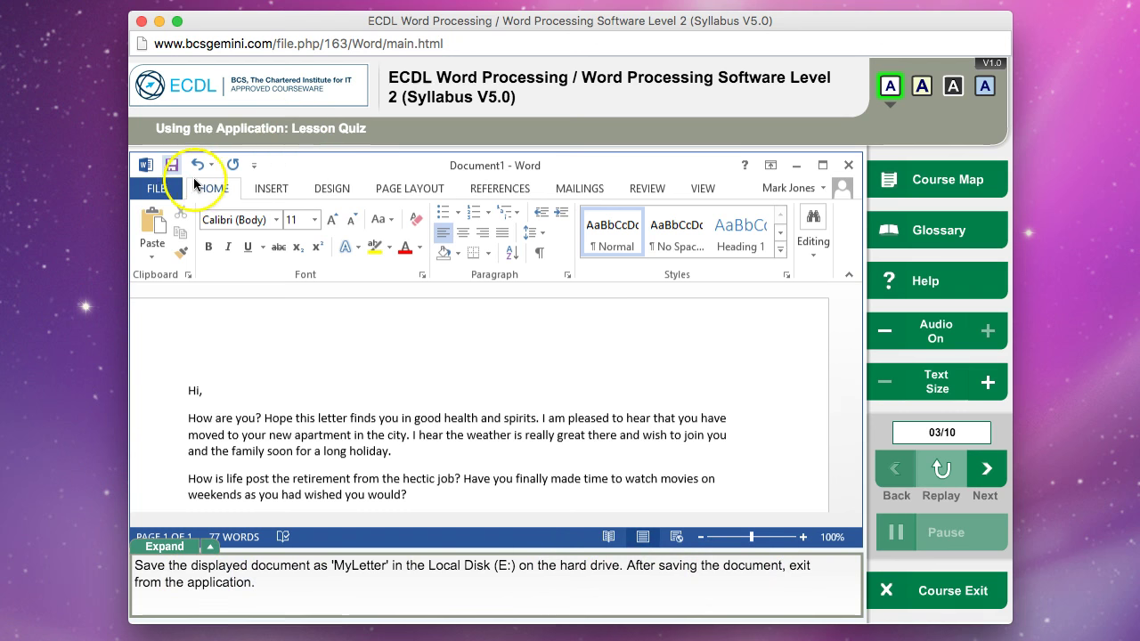
Save the letter via Save As > Browse as 'MyLetter' in Local Disk (E:)
{"action": "left_click", "coordinate": [157, 188]}
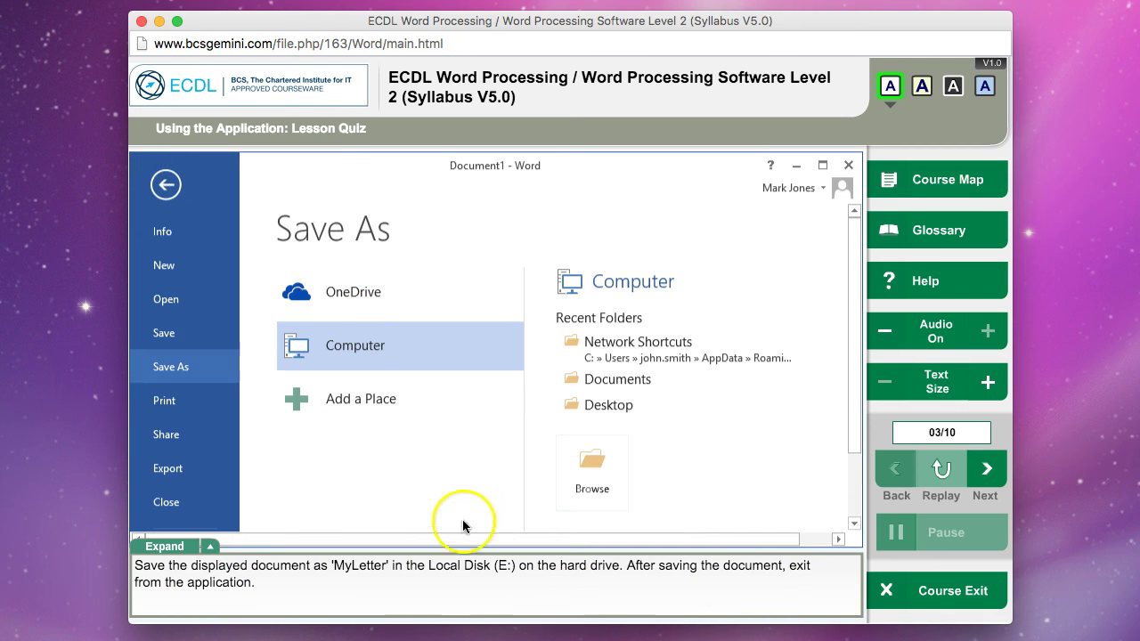
{"action": "mouse_move", "coordinate": [519, 573]}
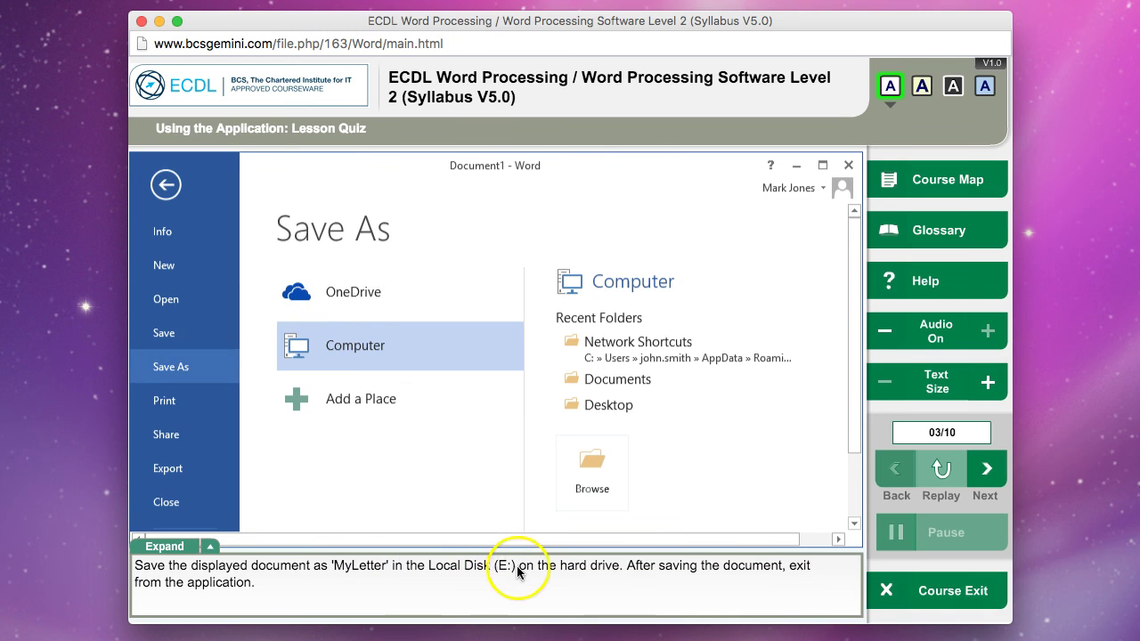
{"action": "mouse_move", "coordinate": [424, 441]}
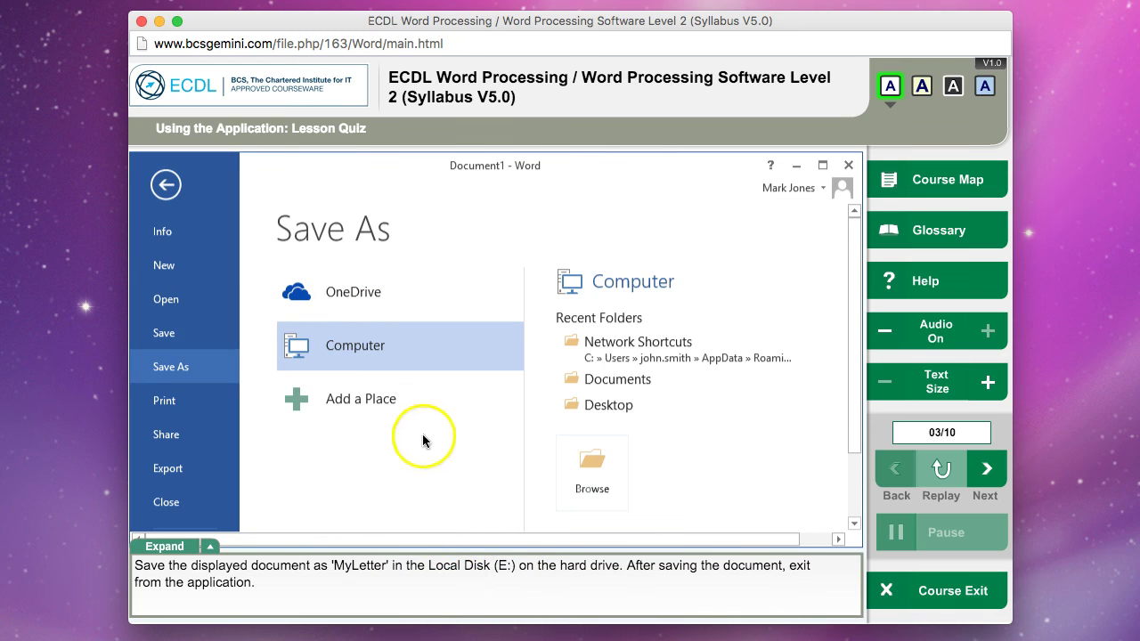
{"action": "mouse_move", "coordinate": [355, 347]}
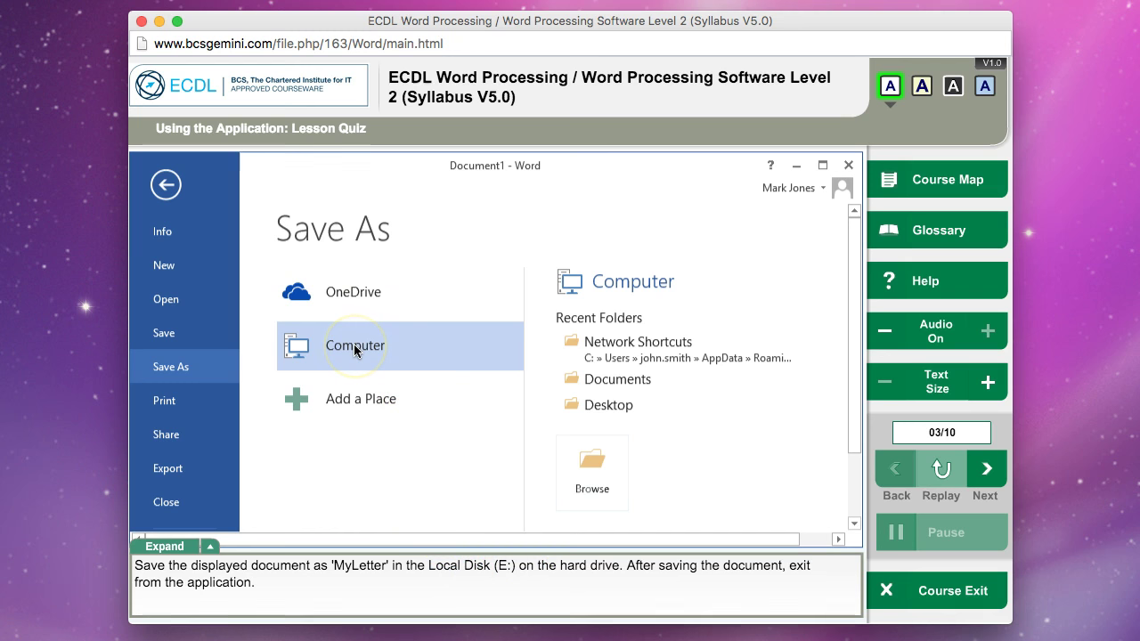
{"action": "left_click", "coordinate": [355, 346]}
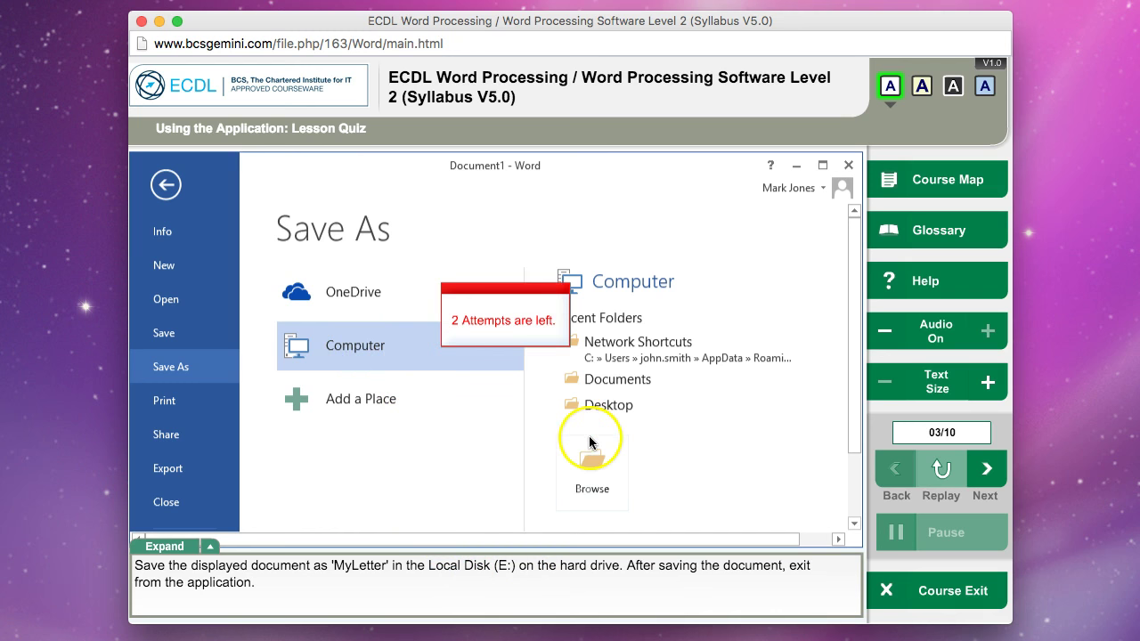
{"action": "left_click", "coordinate": [591, 454]}
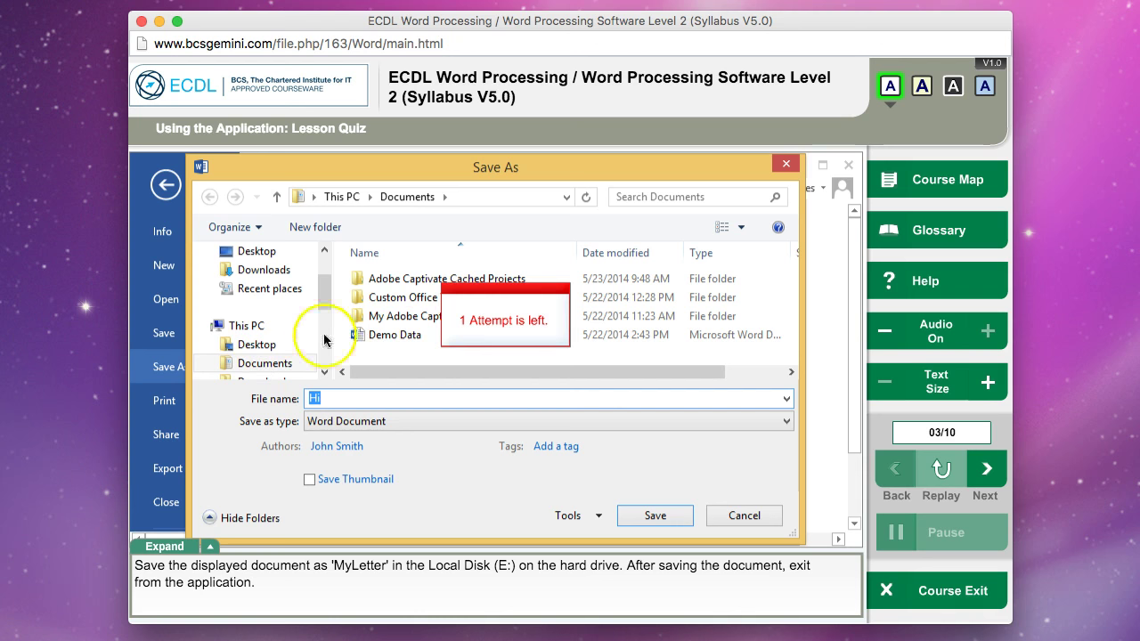
{"action": "left_click", "coordinate": [245, 326]}
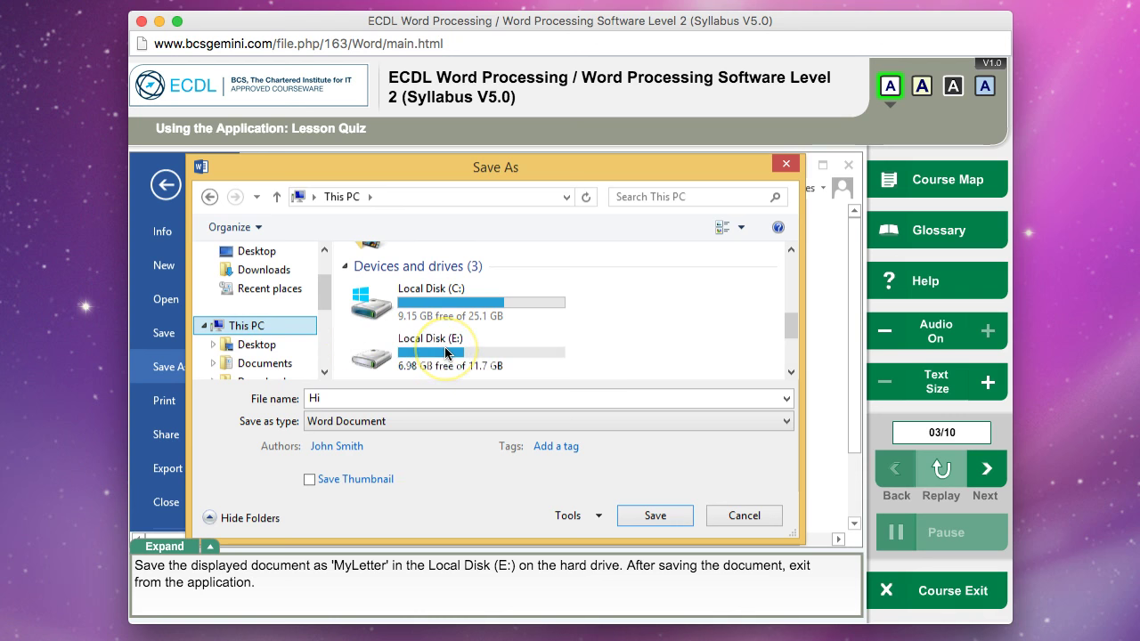
{"action": "double_click", "coordinate": [431, 349]}
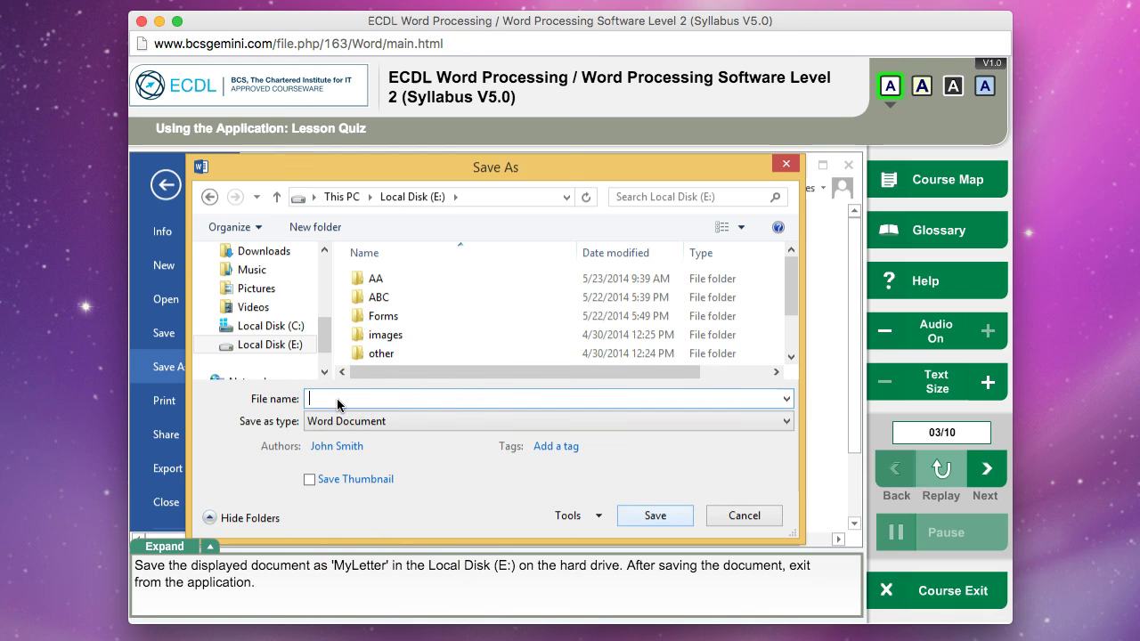
{"action": "type", "text": "MyLetter"}
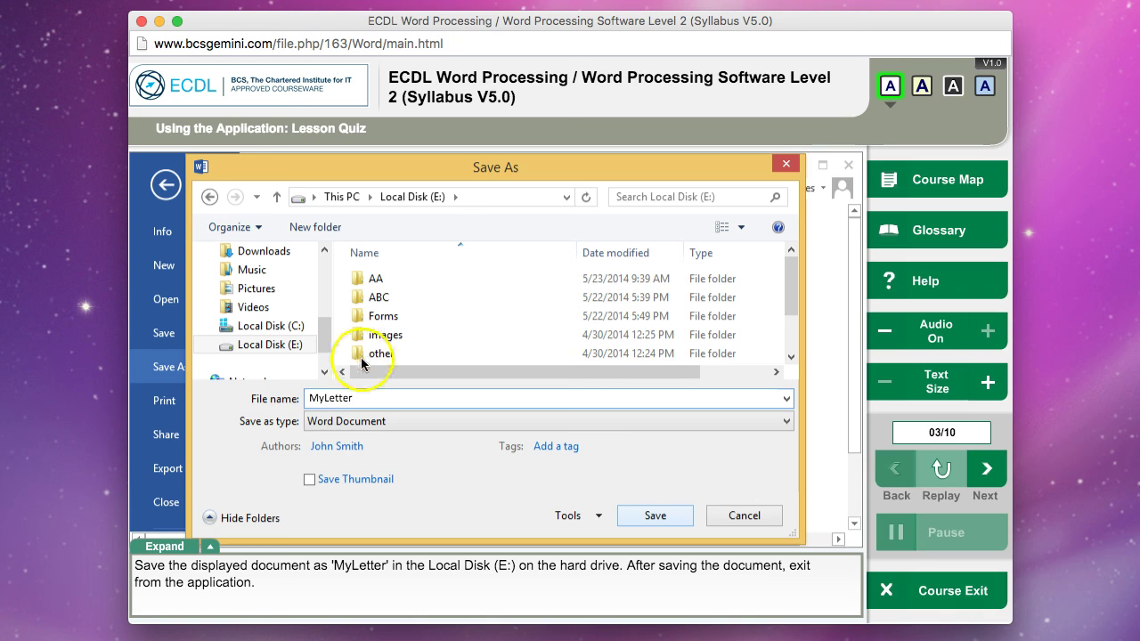
{"action": "left_click", "coordinate": [654, 515]}
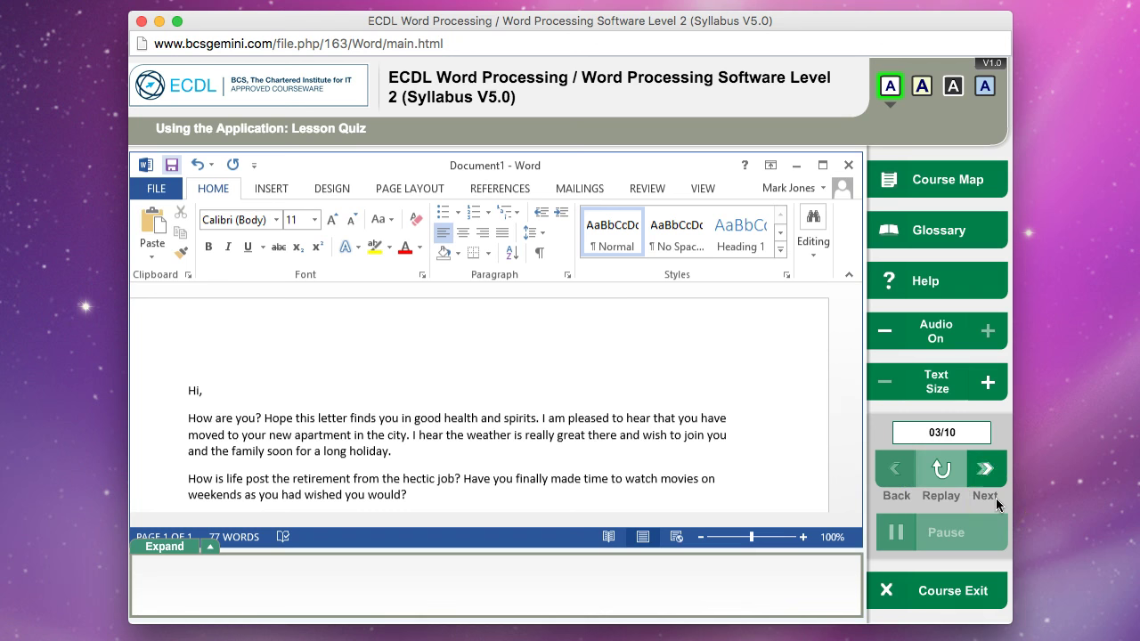
Answer question 4 with Rich Text Format and move to question 5
{"action": "left_click", "coordinate": [985, 470]}
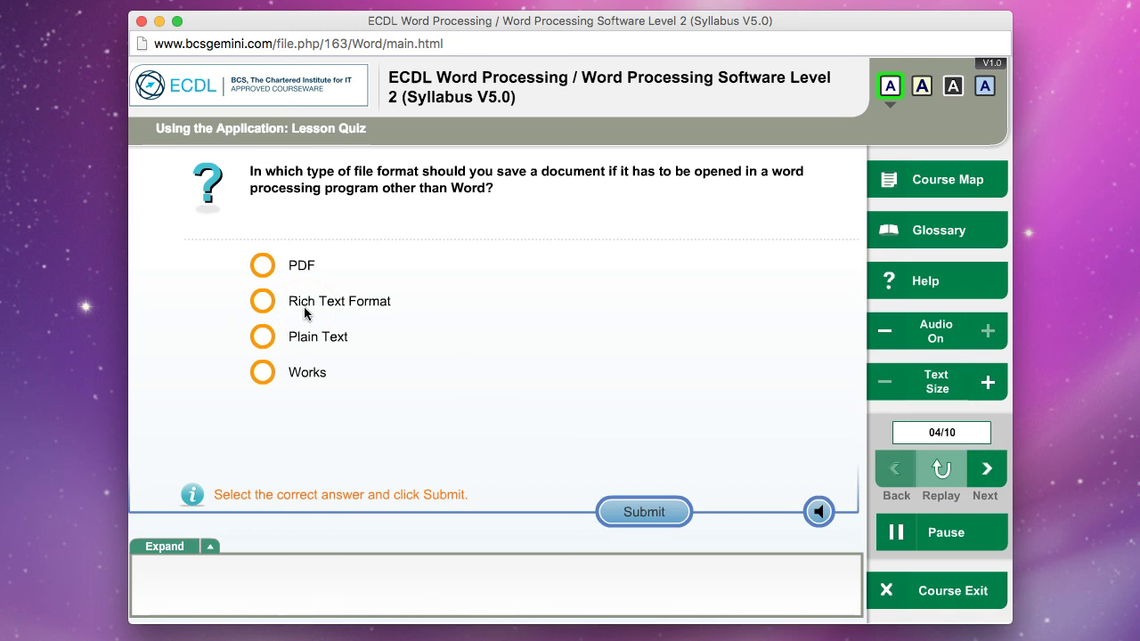
{"action": "left_click", "coordinate": [263, 300]}
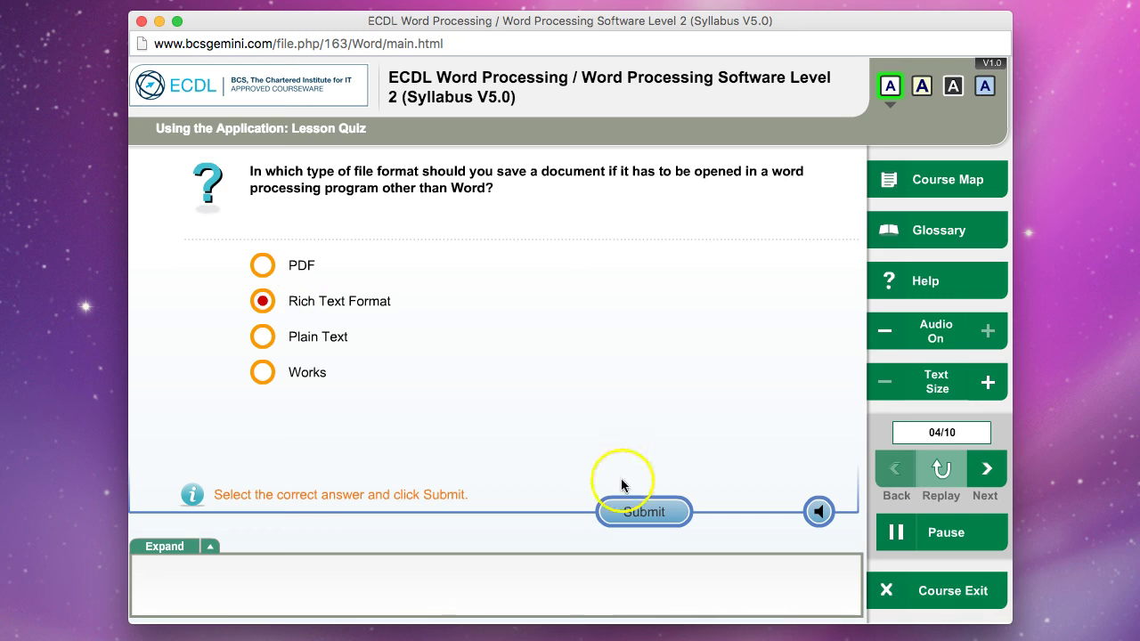
{"action": "left_click", "coordinate": [643, 512]}
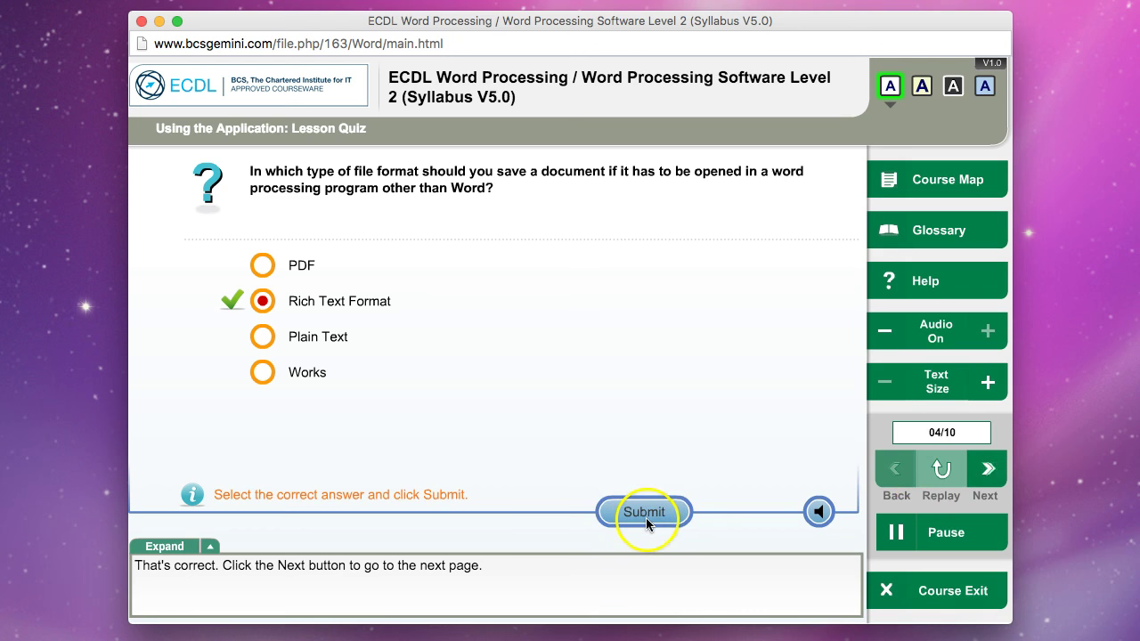
{"action": "left_click", "coordinate": [984, 469]}
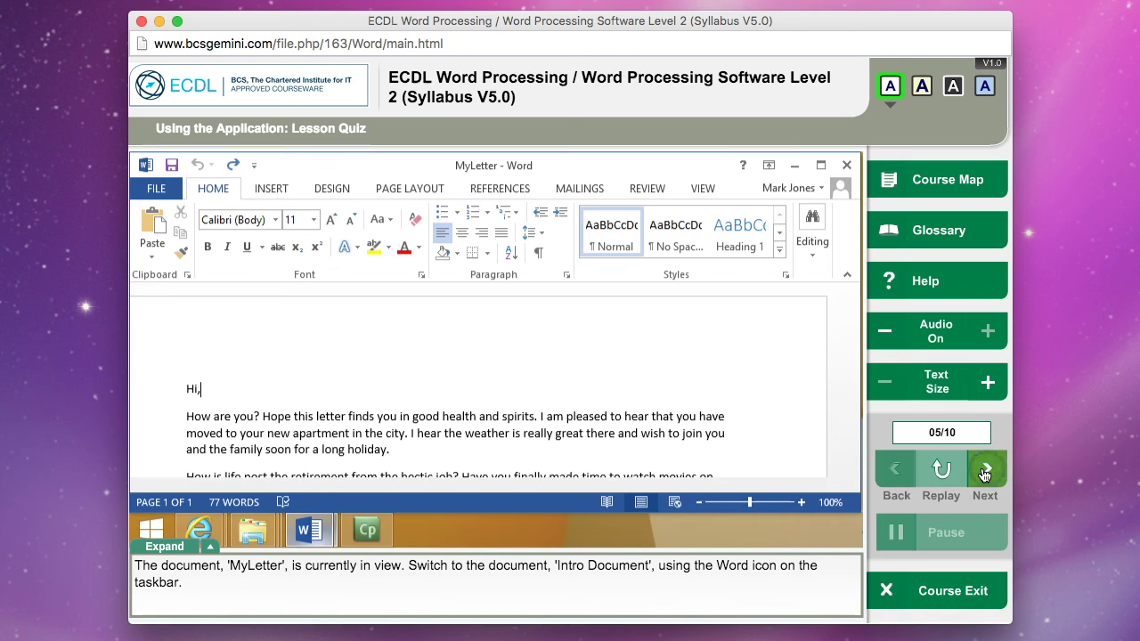
Switch to Intro Document for question 5, then answer Options for question 6
{"action": "left_click", "coordinate": [307, 529]}
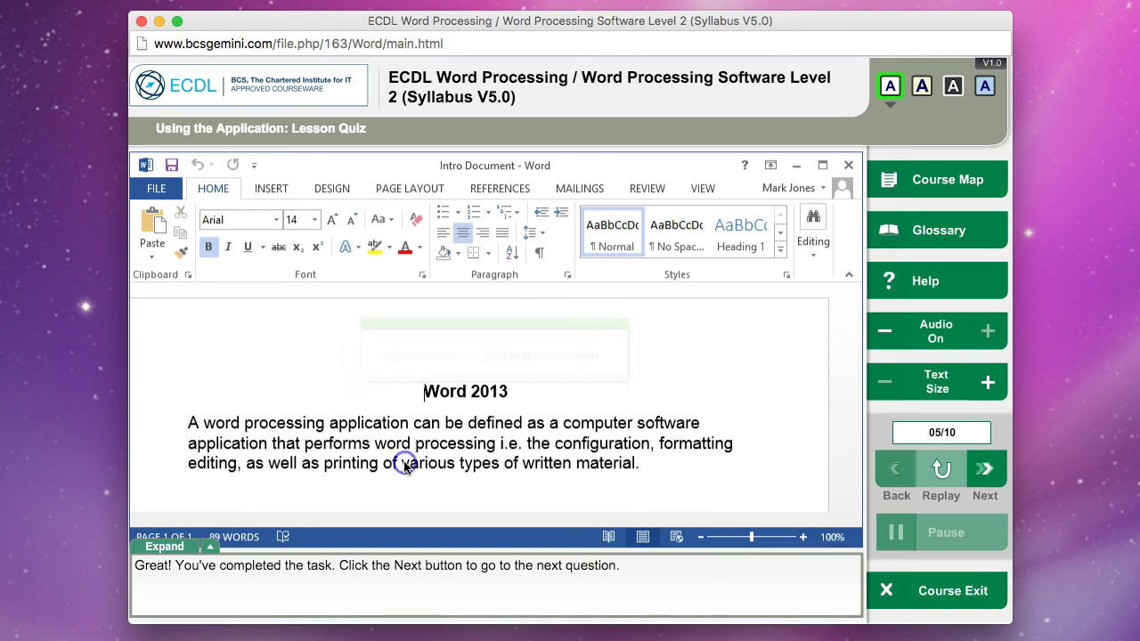
{"action": "left_click", "coordinate": [985, 470]}
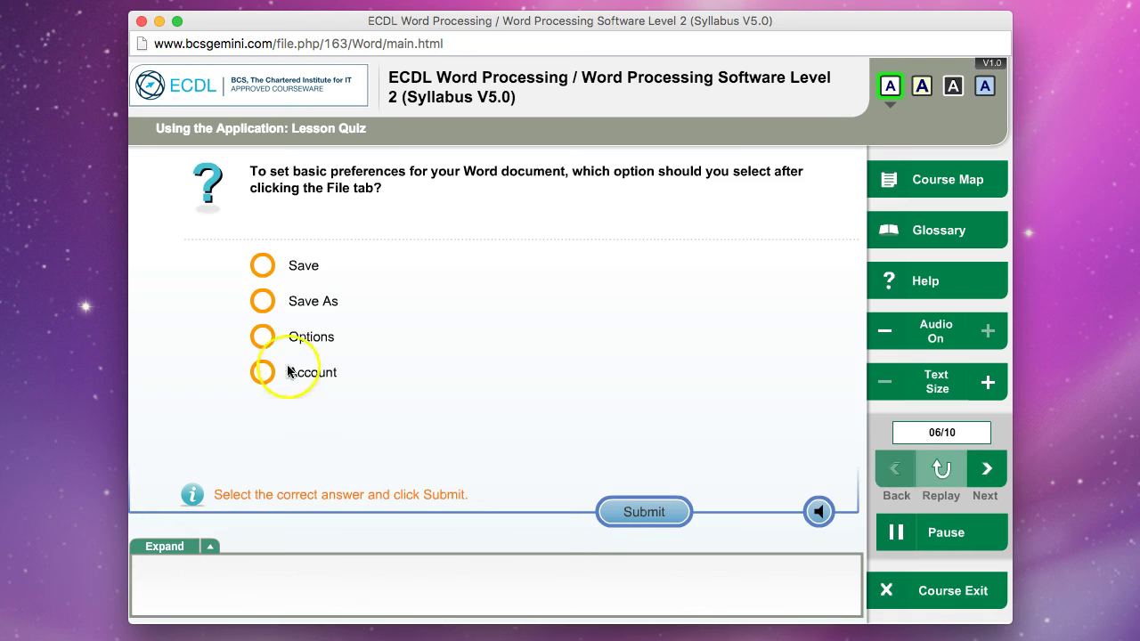
{"action": "left_click", "coordinate": [643, 511]}
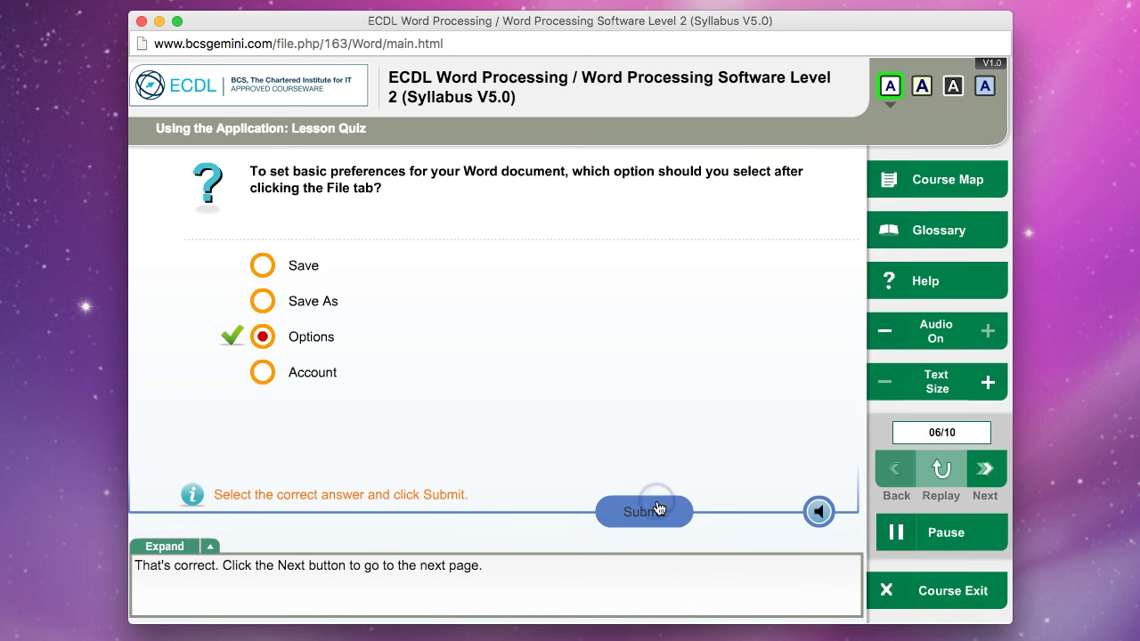
{"action": "left_click", "coordinate": [985, 470]}
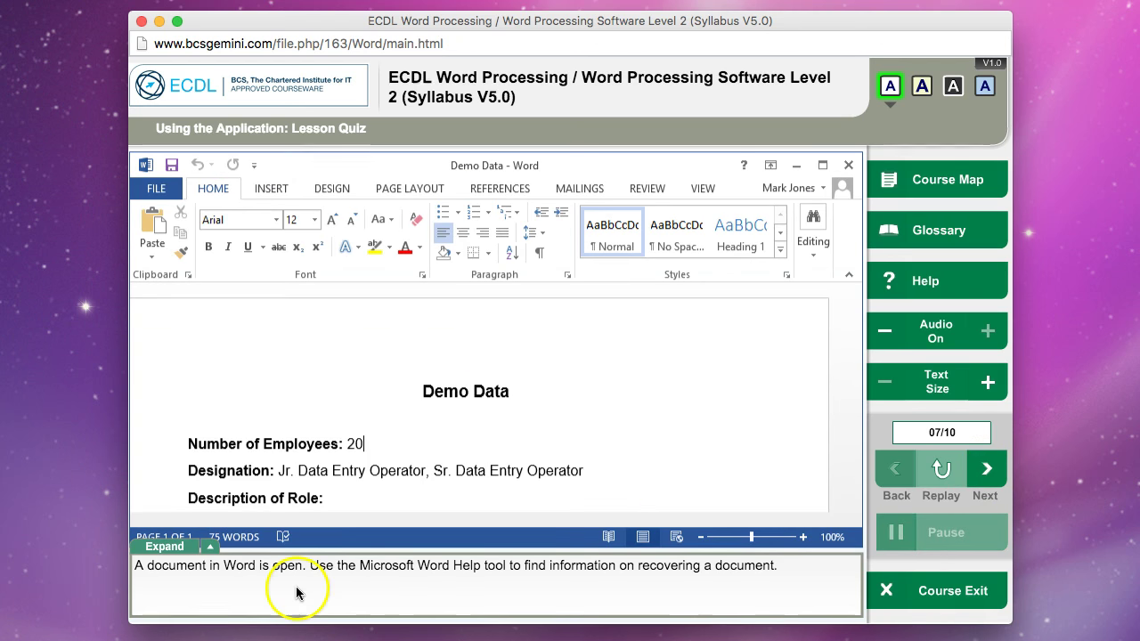
{"action": "mouse_move", "coordinate": [745, 166]}
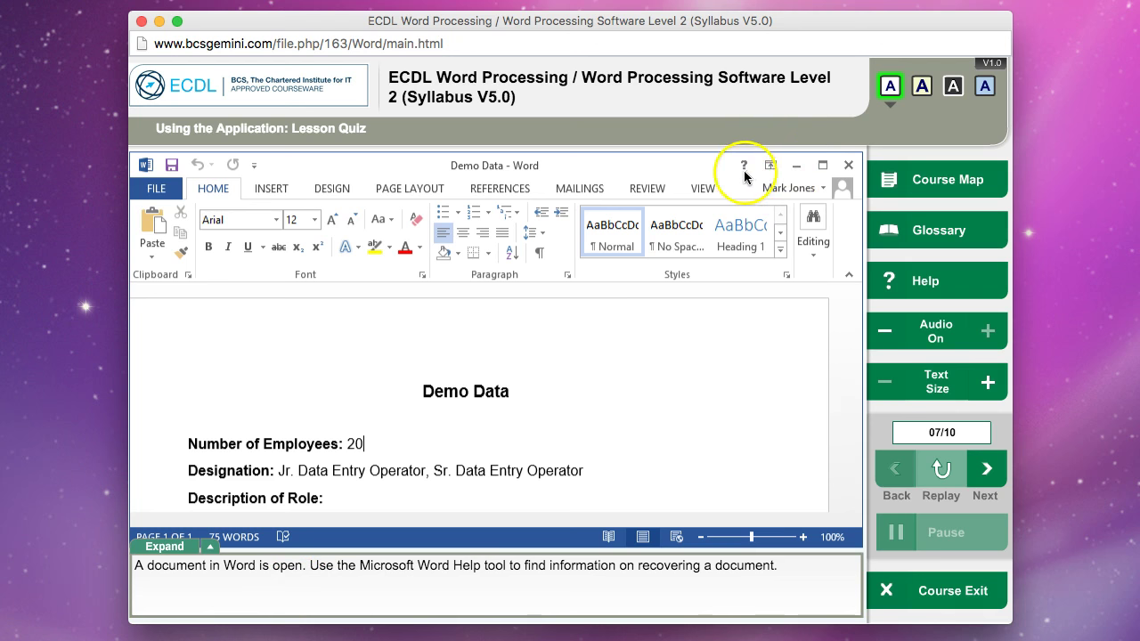
Search Word Help for 'recovering a document', open 'Recover your Office files', and advance
{"action": "left_click", "coordinate": [744, 166]}
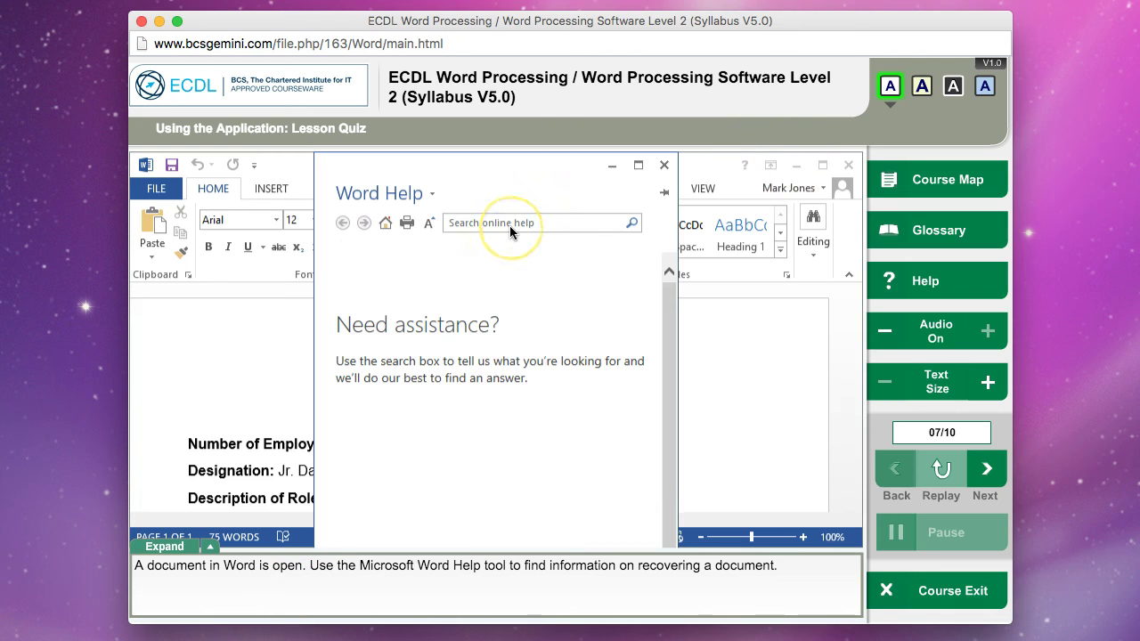
{"action": "left_click", "coordinate": [534, 223]}
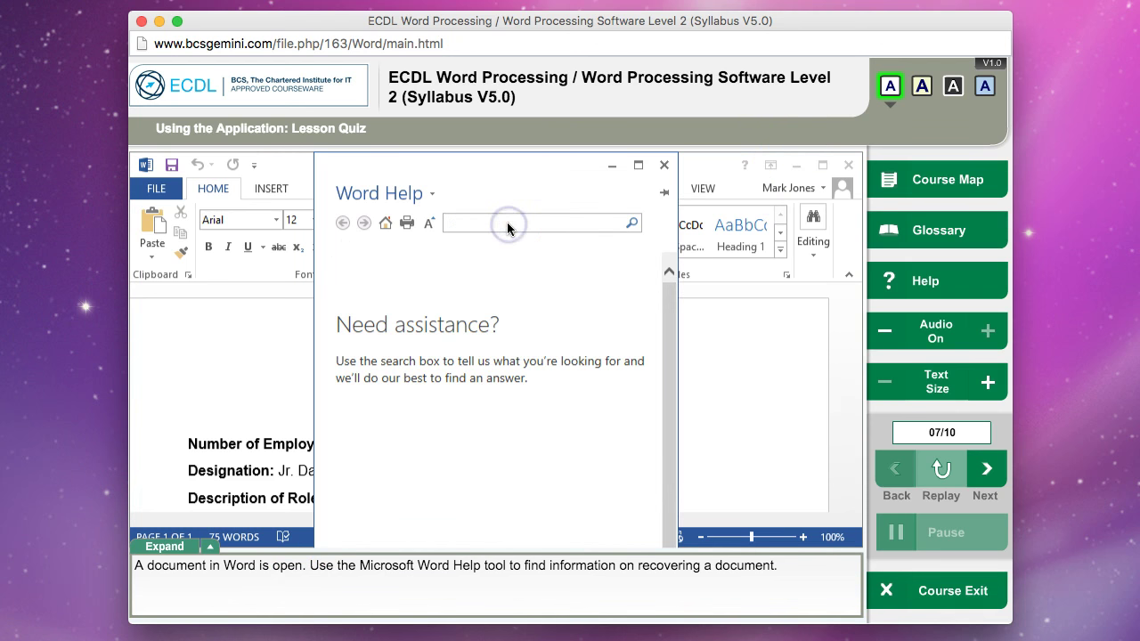
{"action": "type", "text": "recovering a doc"}
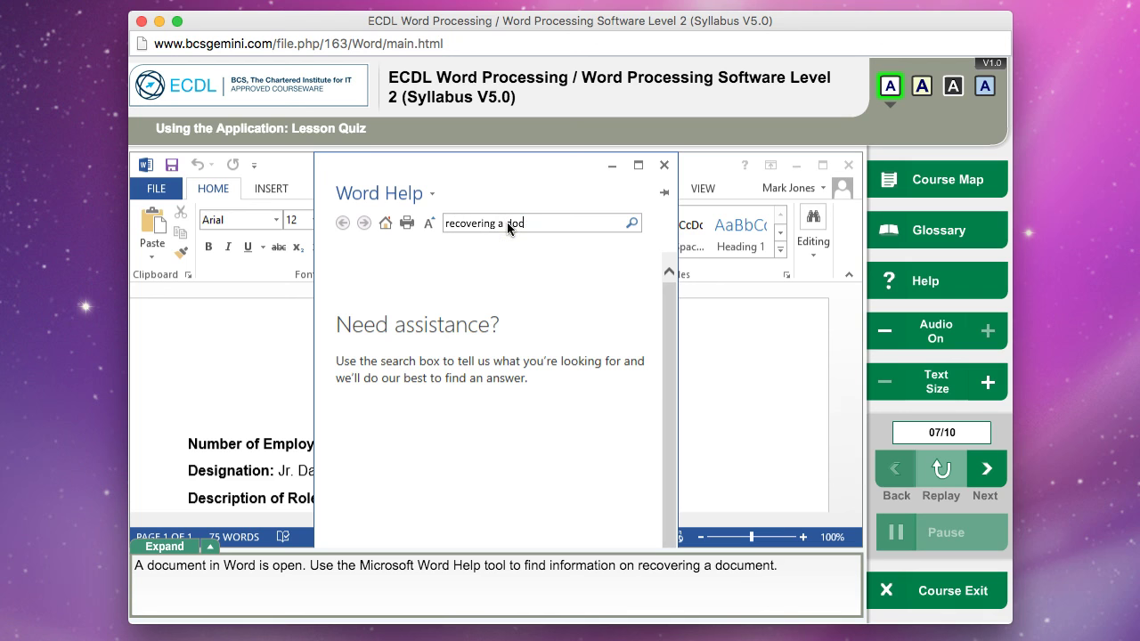
{"action": "type", "text": "umen"}
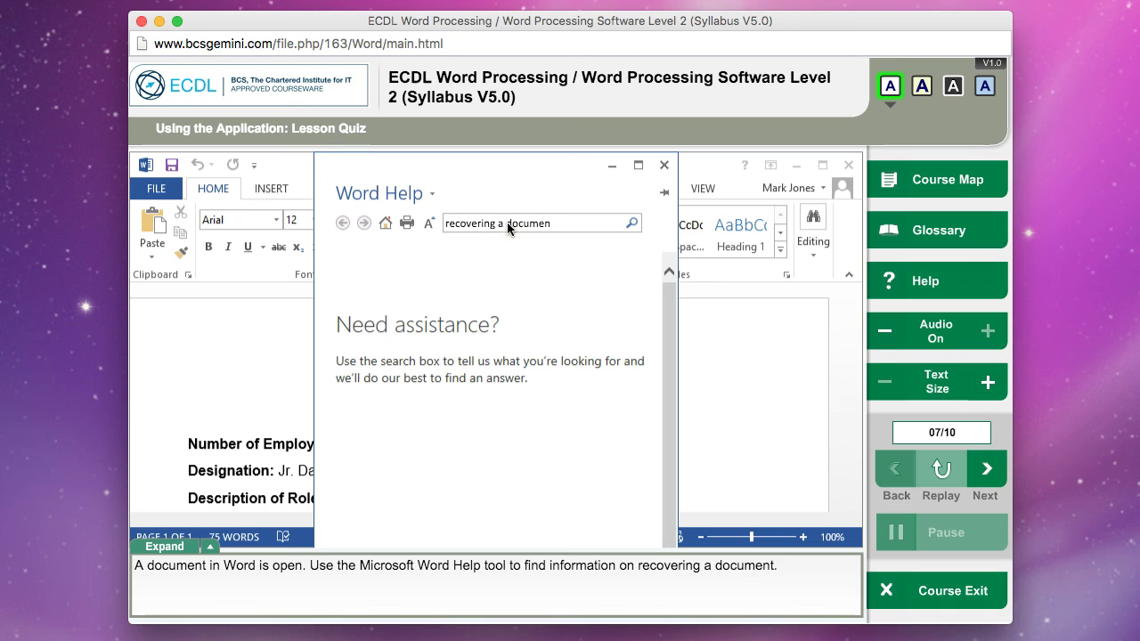
{"action": "left_click", "coordinate": [632, 222]}
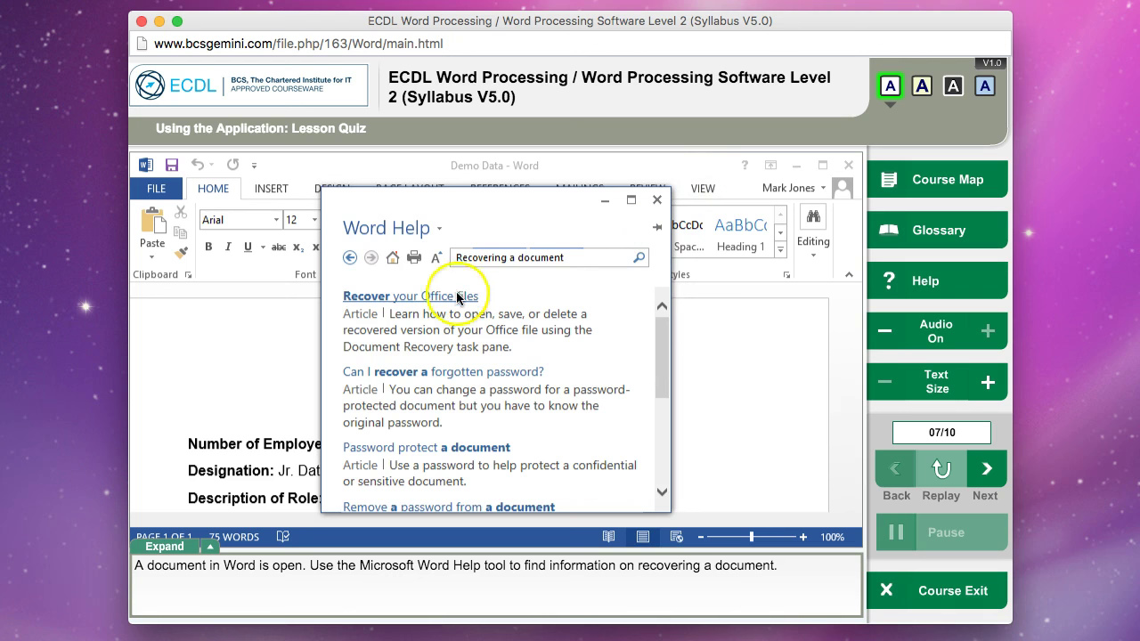
{"action": "mouse_move", "coordinate": [548, 281]}
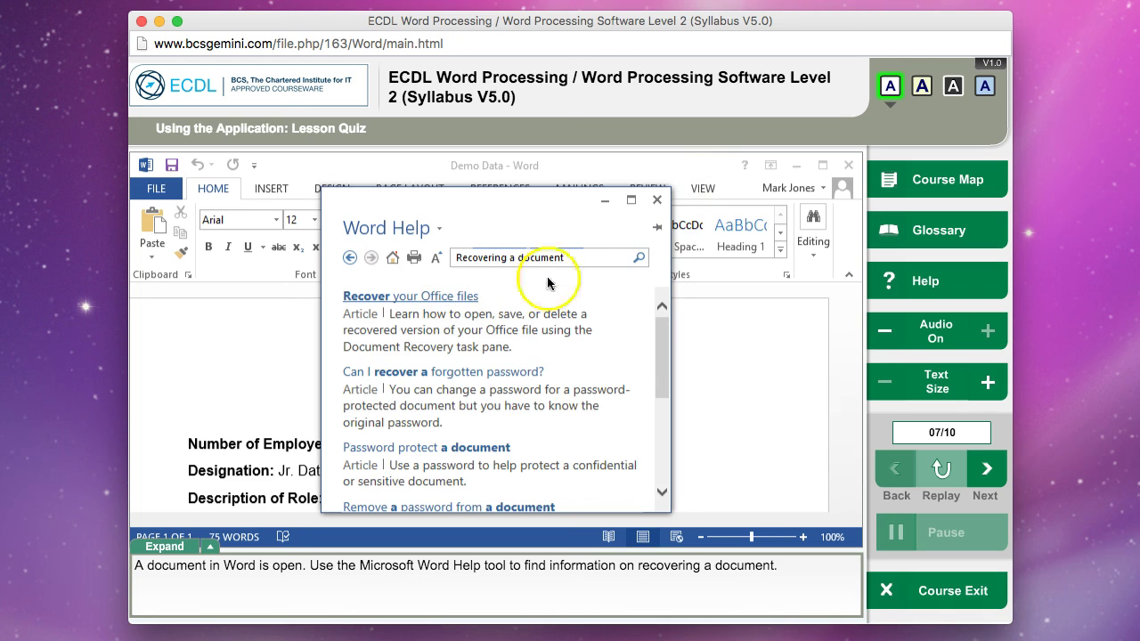
{"action": "left_click", "coordinate": [410, 296]}
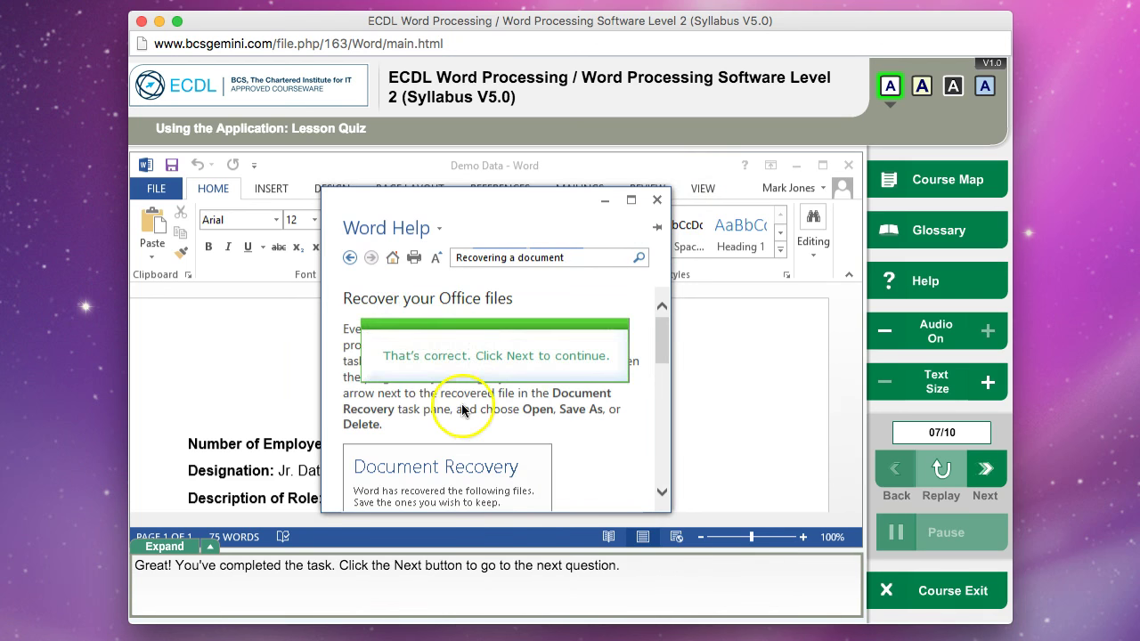
{"action": "left_click", "coordinate": [985, 470]}
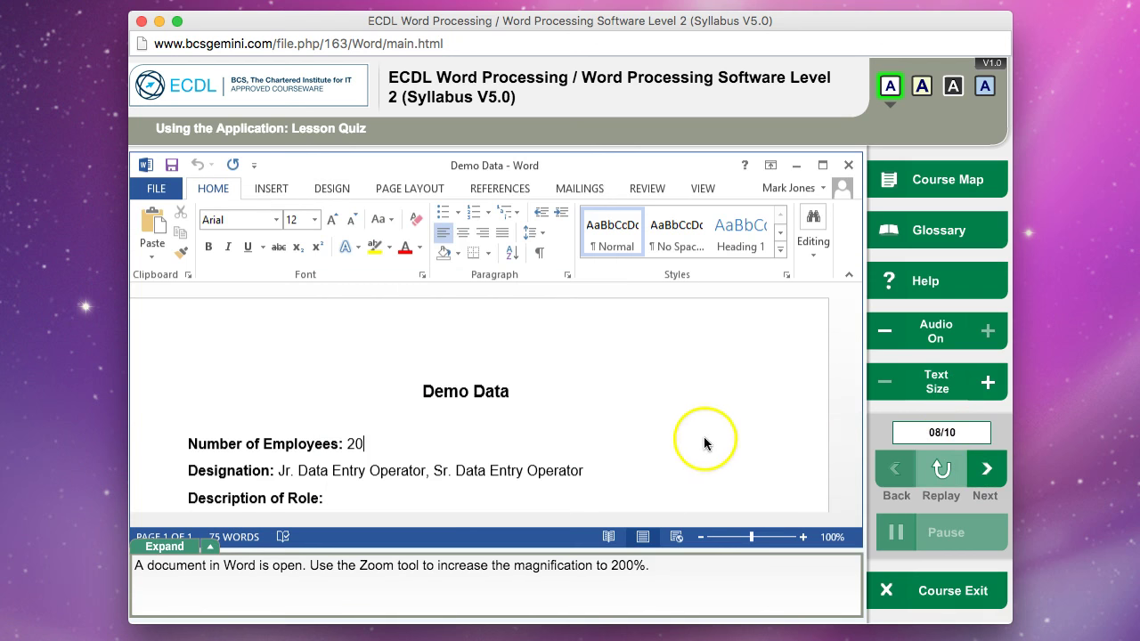
{"action": "mouse_move", "coordinate": [654, 178]}
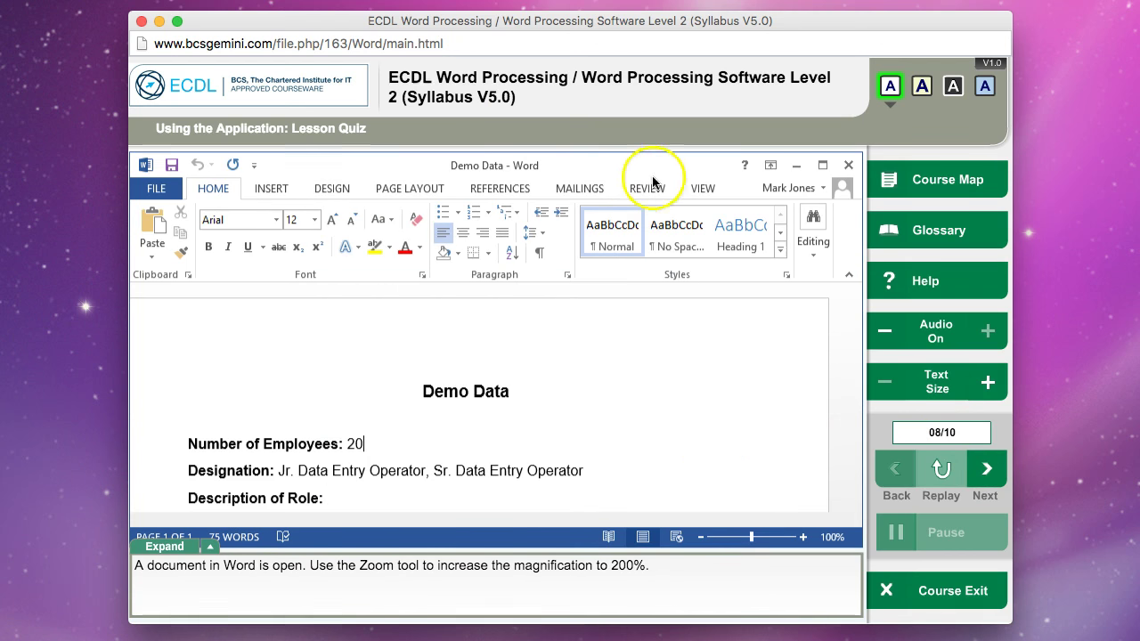
{"action": "mouse_move", "coordinate": [699, 546]}
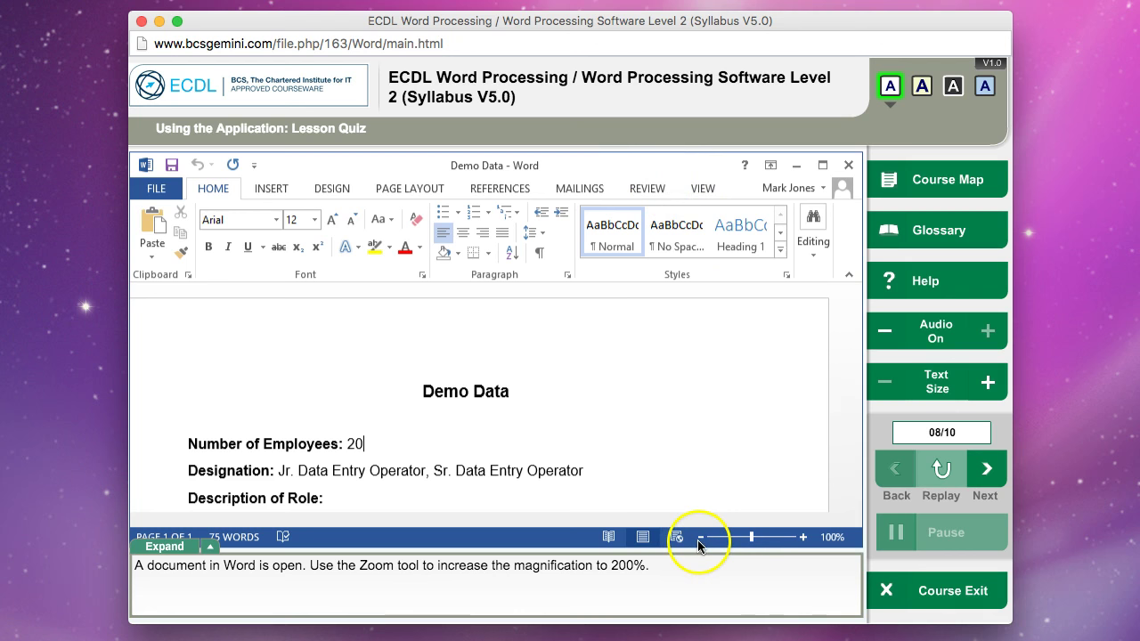
{"action": "mouse_move", "coordinate": [811, 544]}
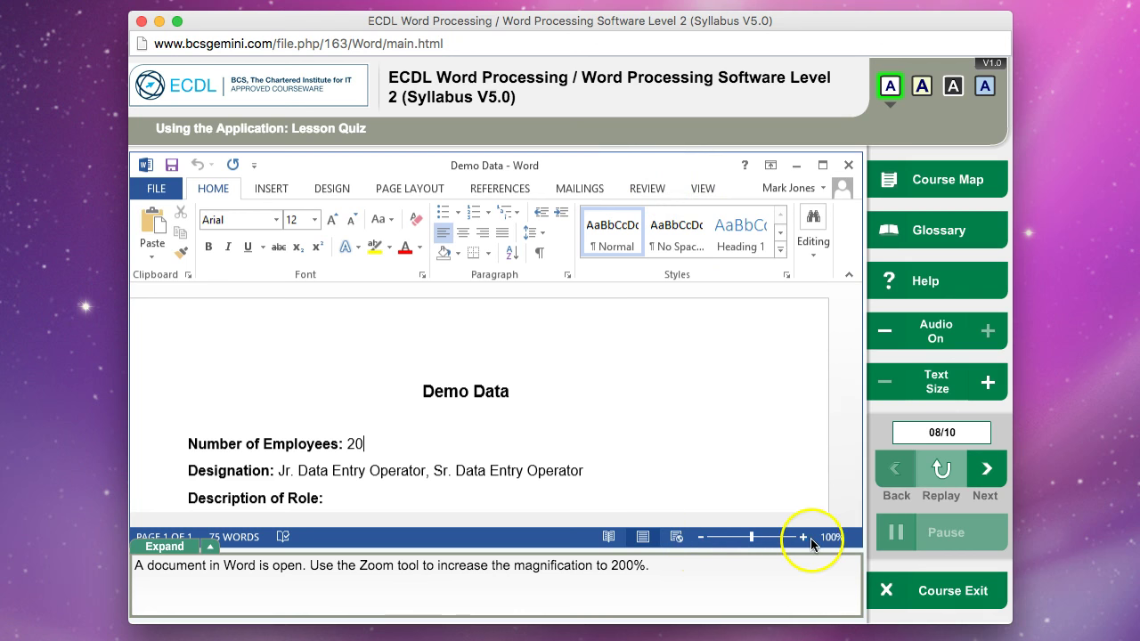
Zoom the document to 200% from the View tab and advance to question 9
{"action": "left_click", "coordinate": [803, 537]}
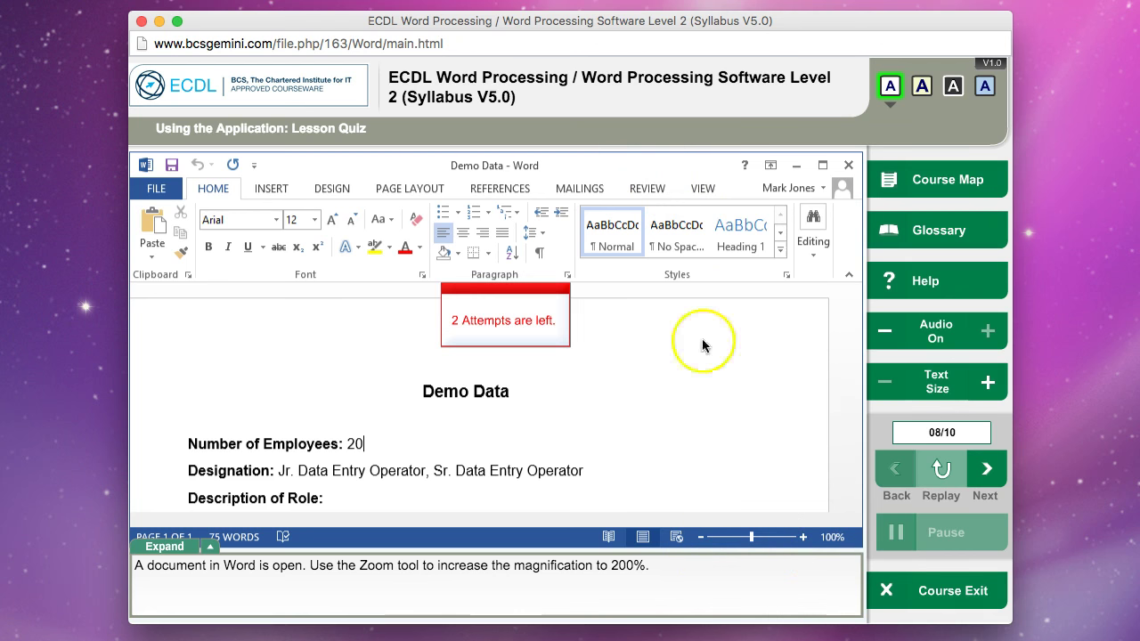
{"action": "left_click", "coordinate": [703, 188]}
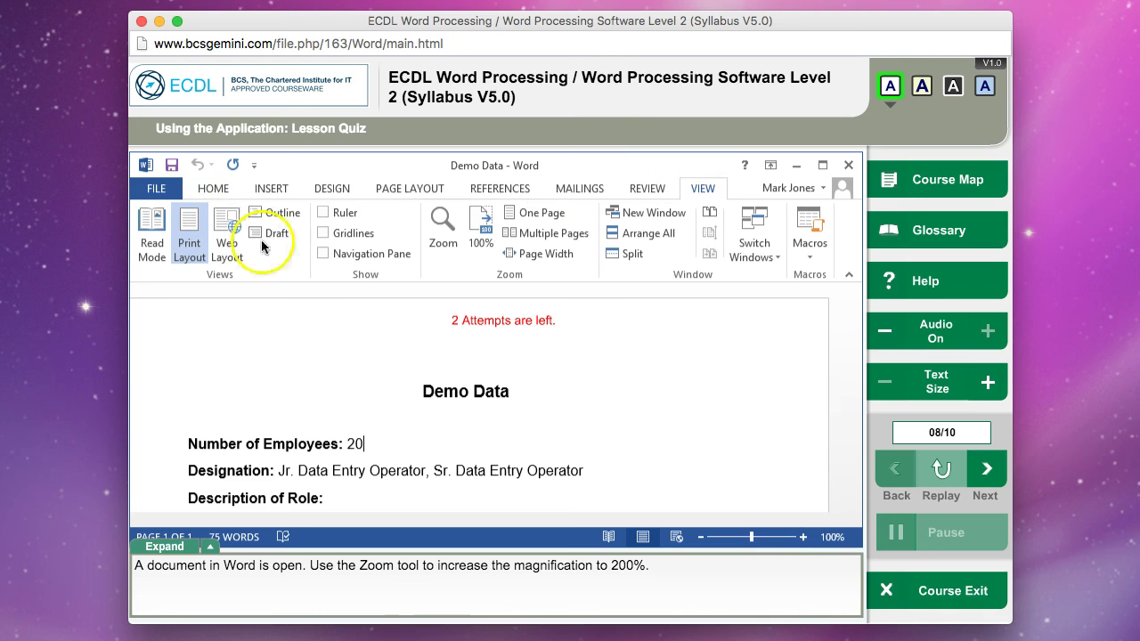
{"action": "left_click", "coordinate": [442, 224]}
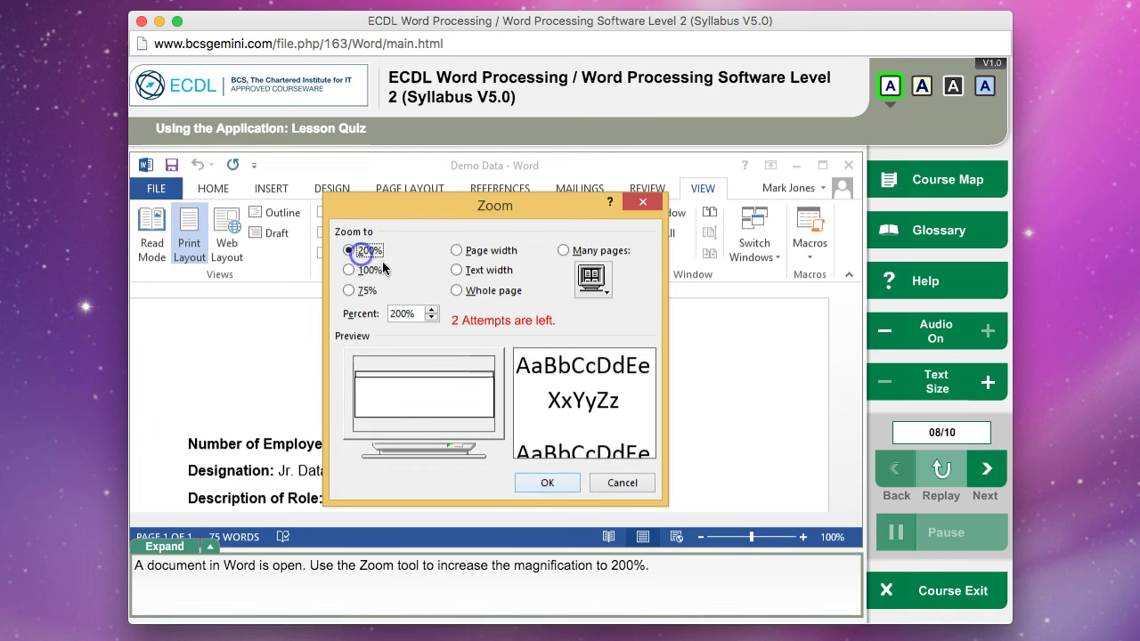
{"action": "left_click", "coordinate": [547, 482]}
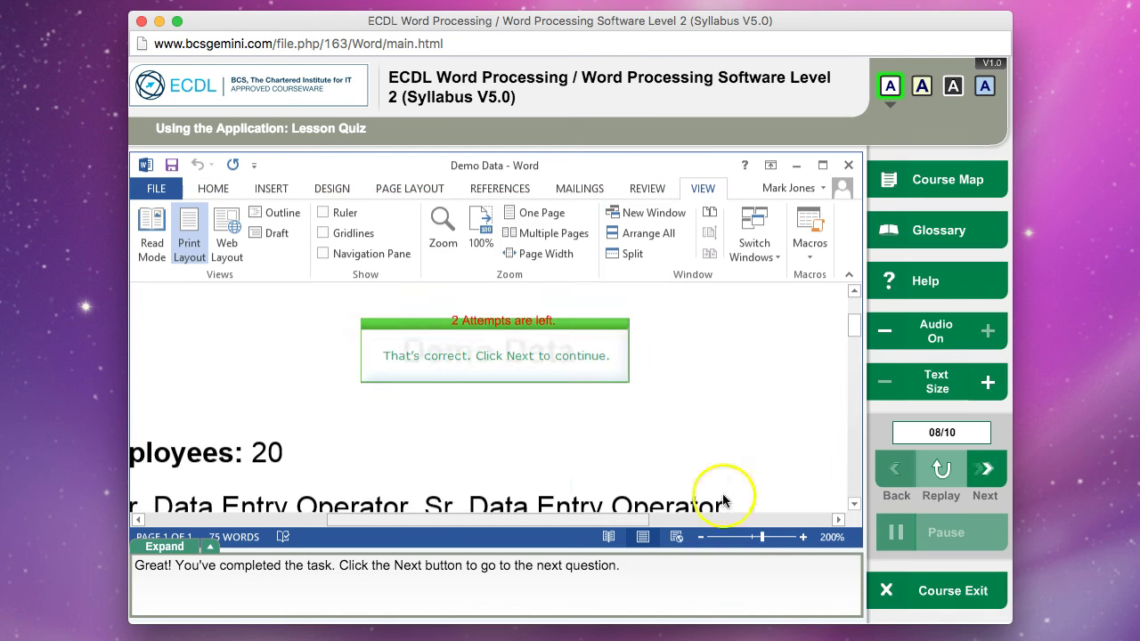
{"action": "left_click", "coordinate": [984, 470]}
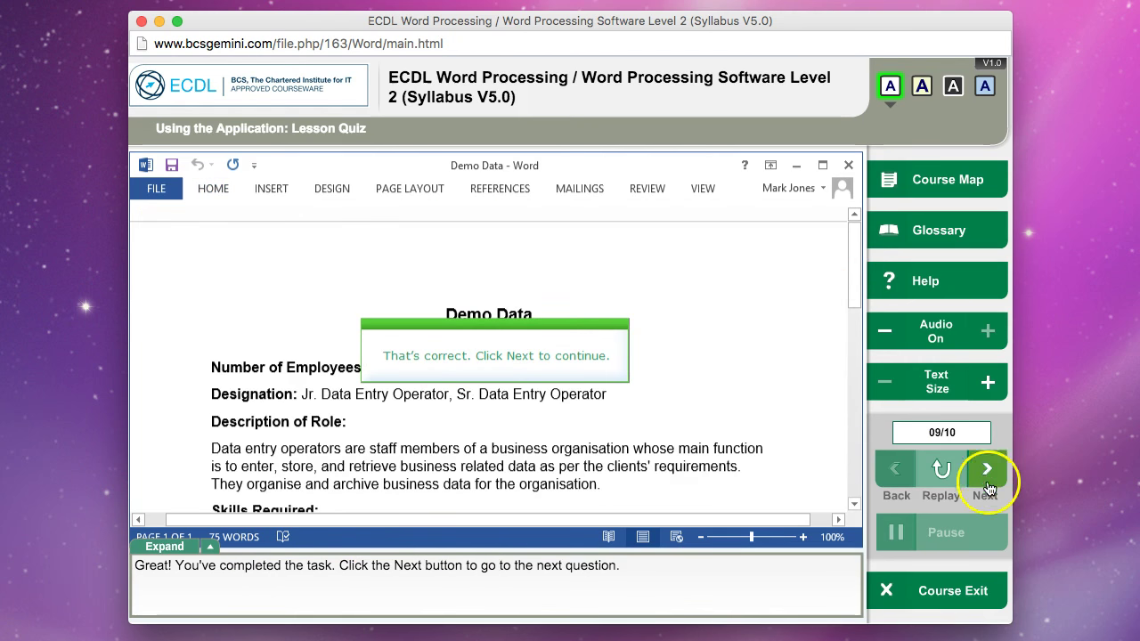
Skip question 9 with Yes, then decline skipping to remain on question 10
{"action": "left_click", "coordinate": [986, 469]}
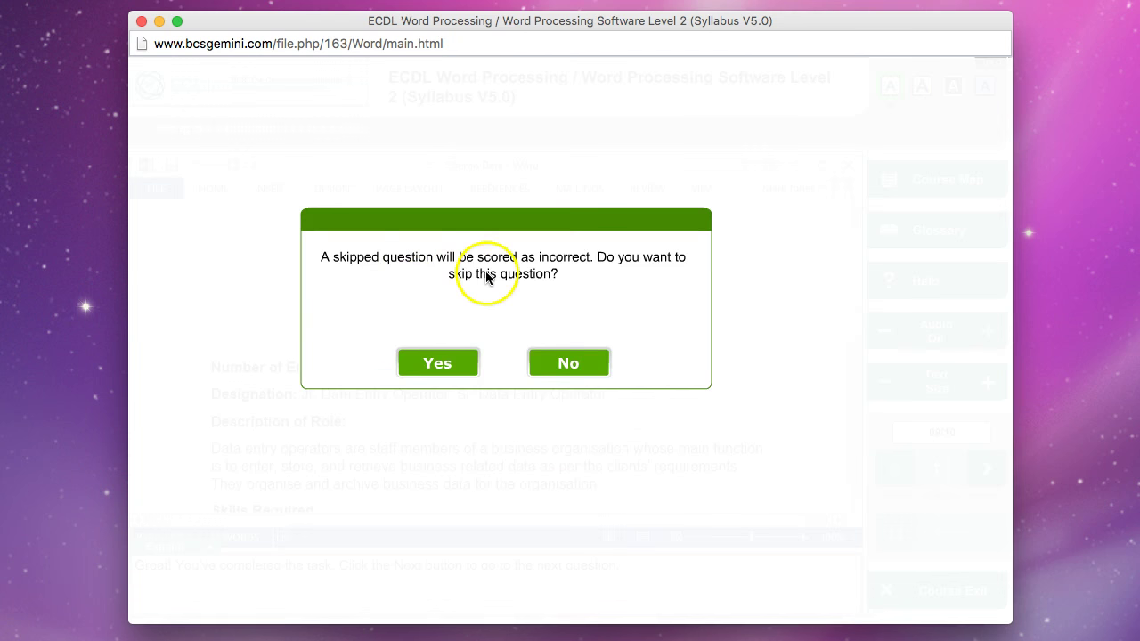
{"action": "mouse_move", "coordinate": [577, 309]}
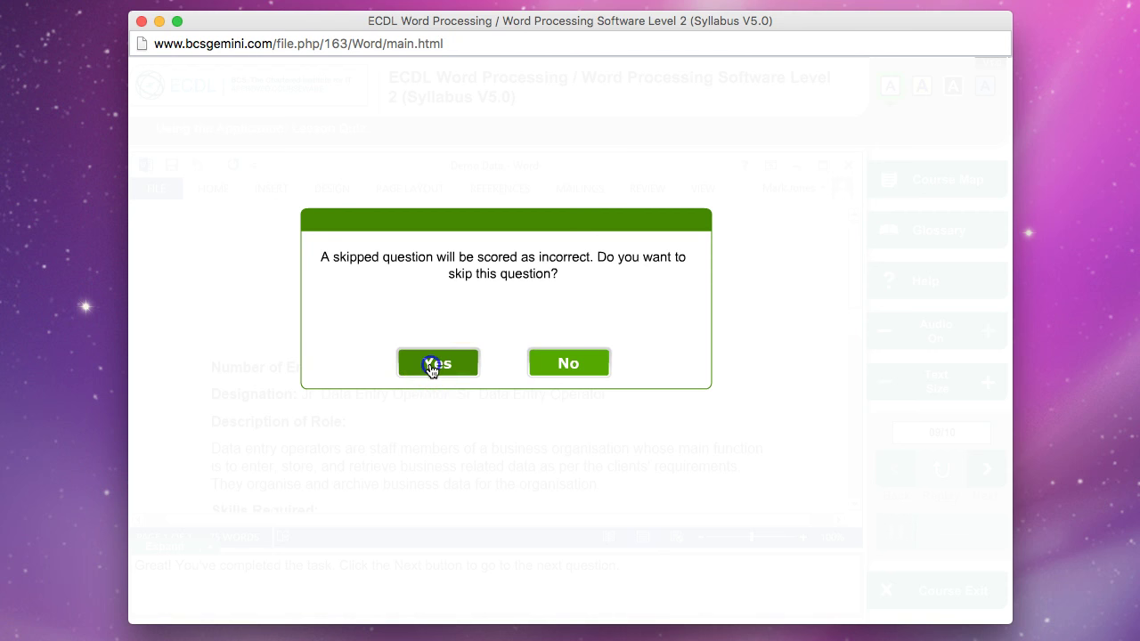
{"action": "left_click", "coordinate": [437, 362]}
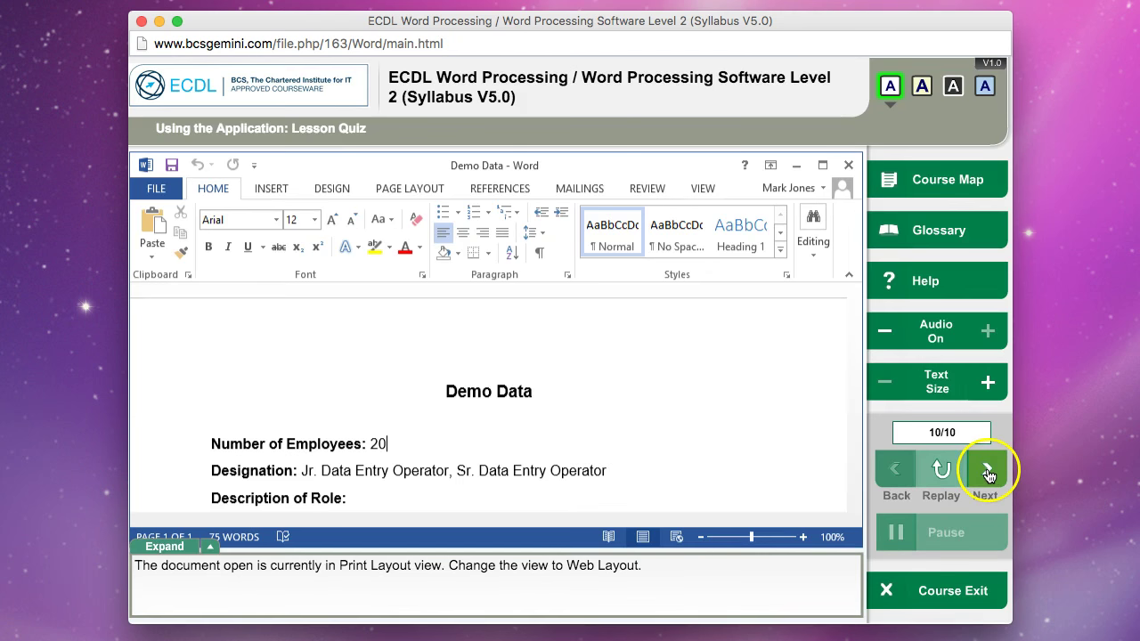
{"action": "left_click", "coordinate": [987, 469]}
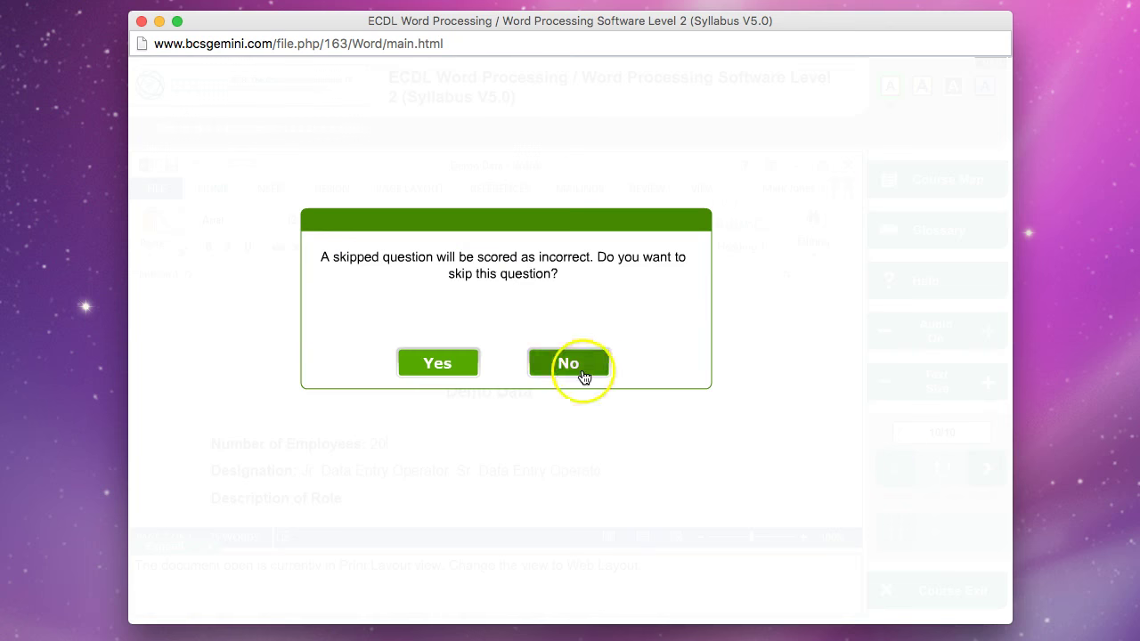
{"action": "left_click", "coordinate": [569, 363]}
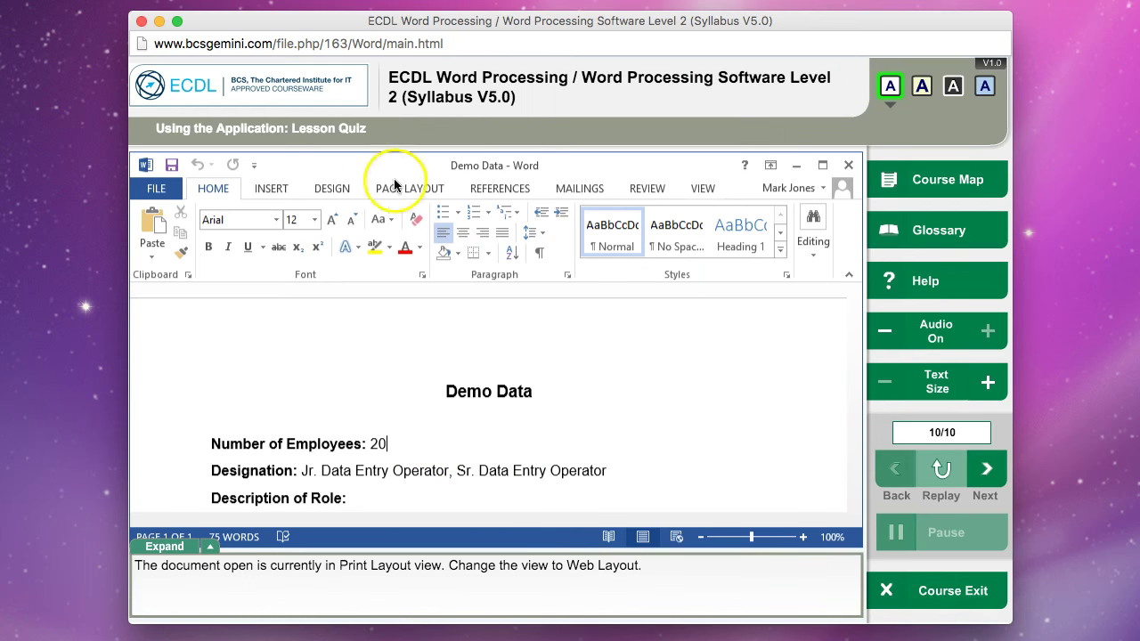
{"action": "mouse_move", "coordinate": [721, 595]}
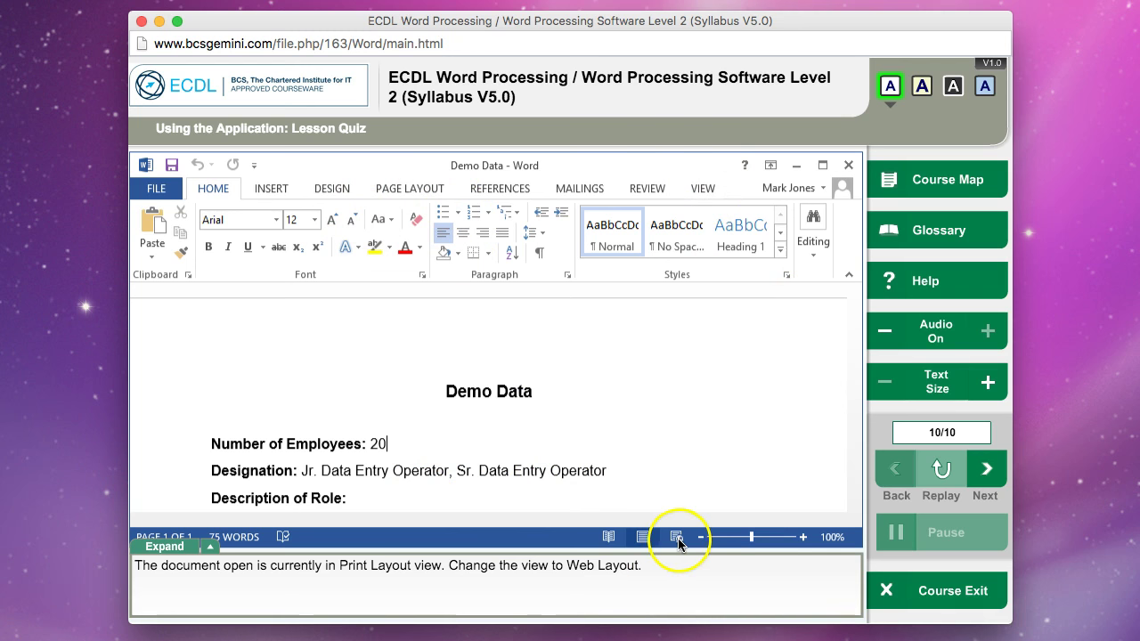
Apply Web Layout from the View tab and submit, reaching the 8 out of 10 score
{"action": "left_click", "coordinate": [677, 536]}
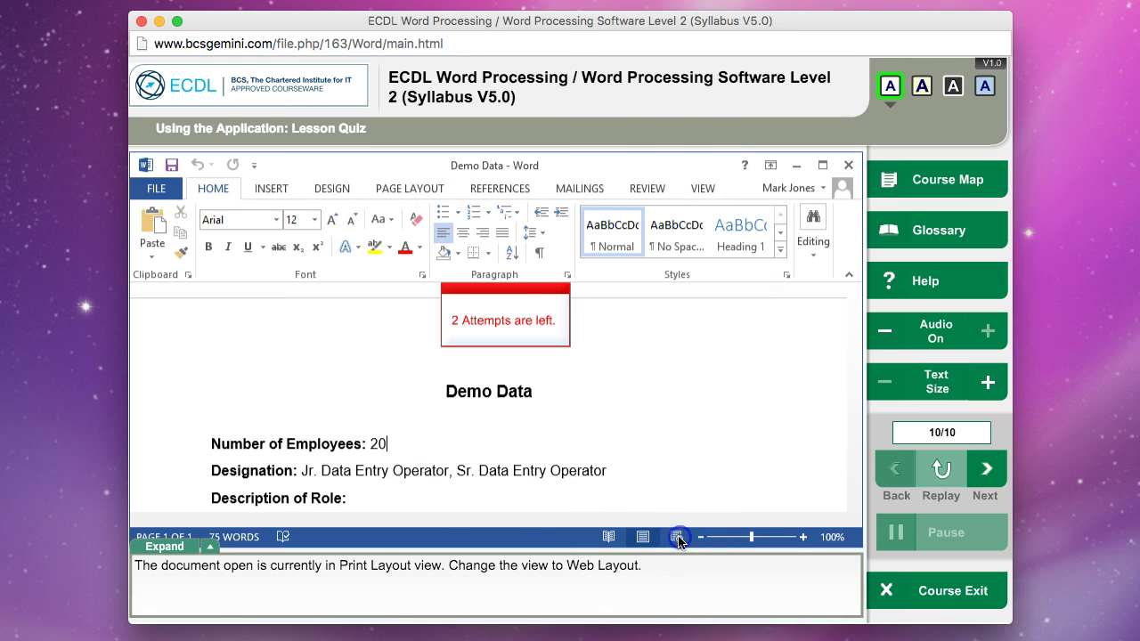
{"action": "left_click", "coordinate": [677, 536]}
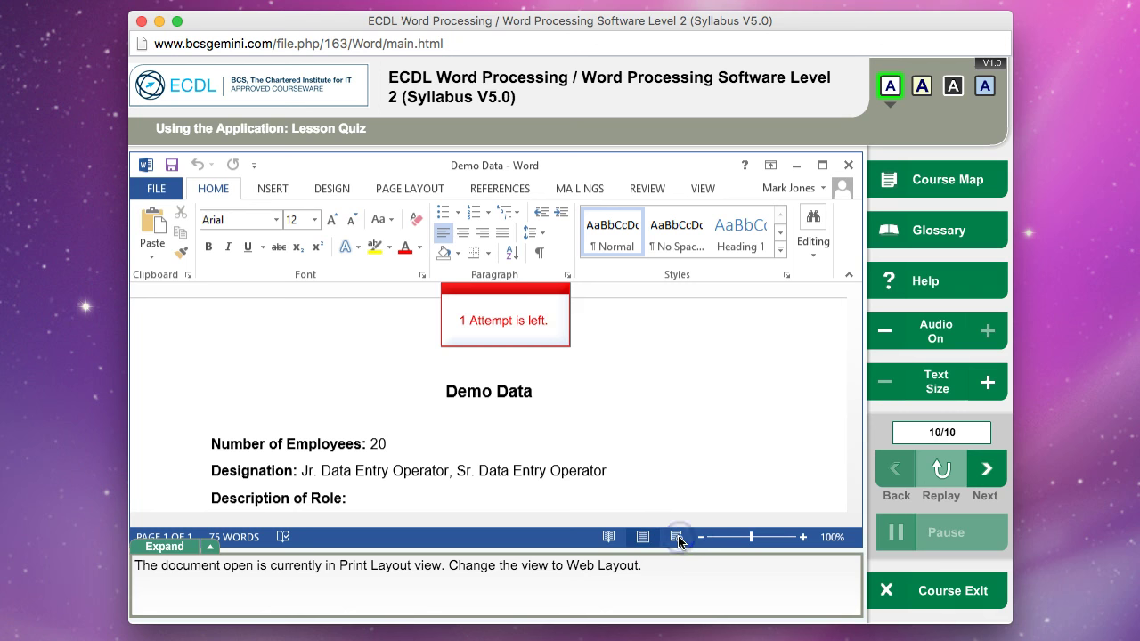
{"action": "left_click", "coordinate": [702, 187]}
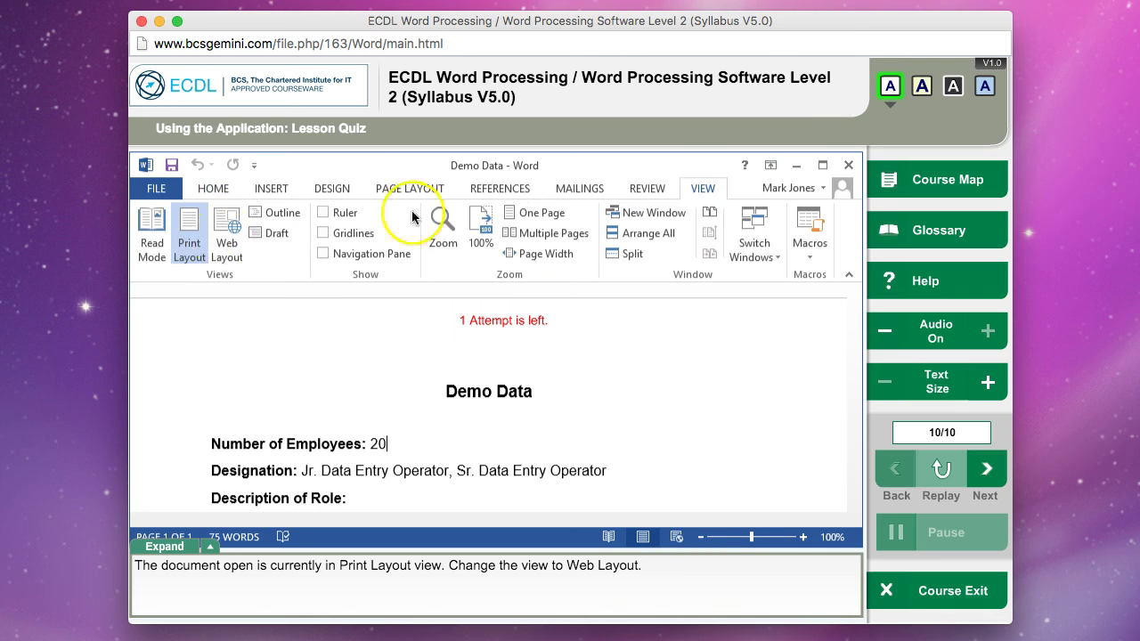
{"action": "left_click", "coordinate": [226, 234]}
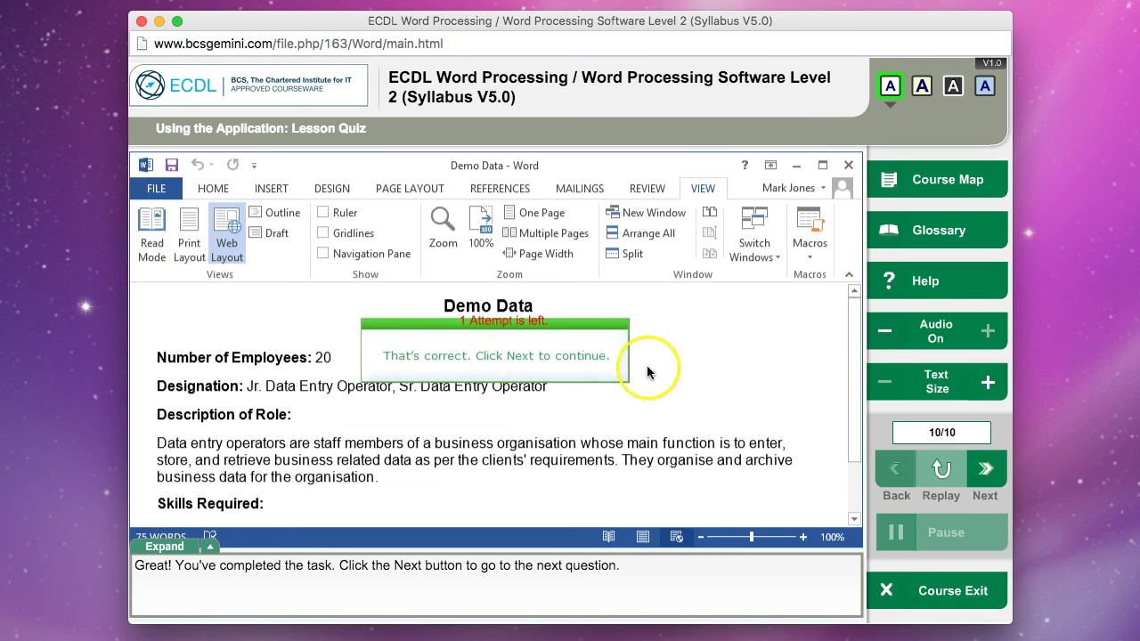
{"action": "left_click", "coordinate": [984, 469]}
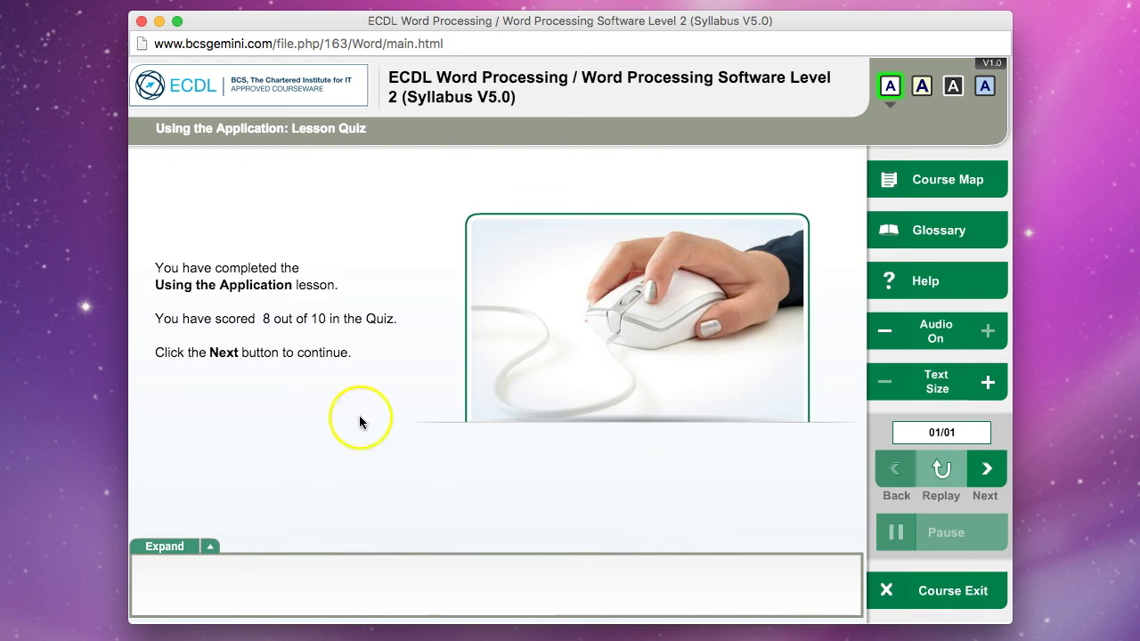
{"action": "mouse_move", "coordinate": [786, 187]}
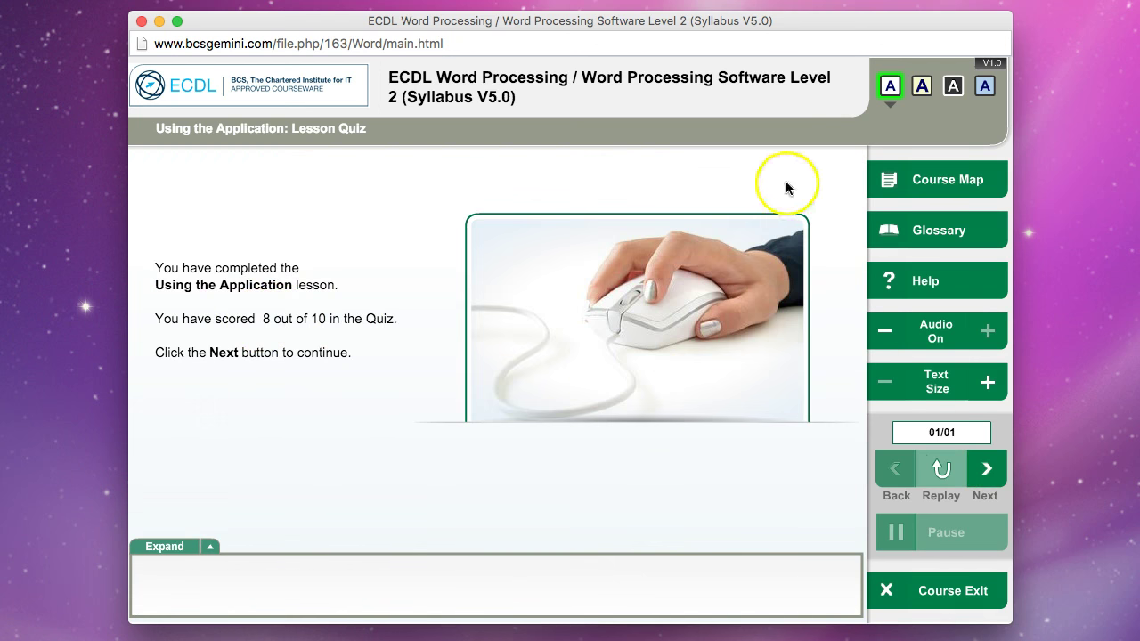